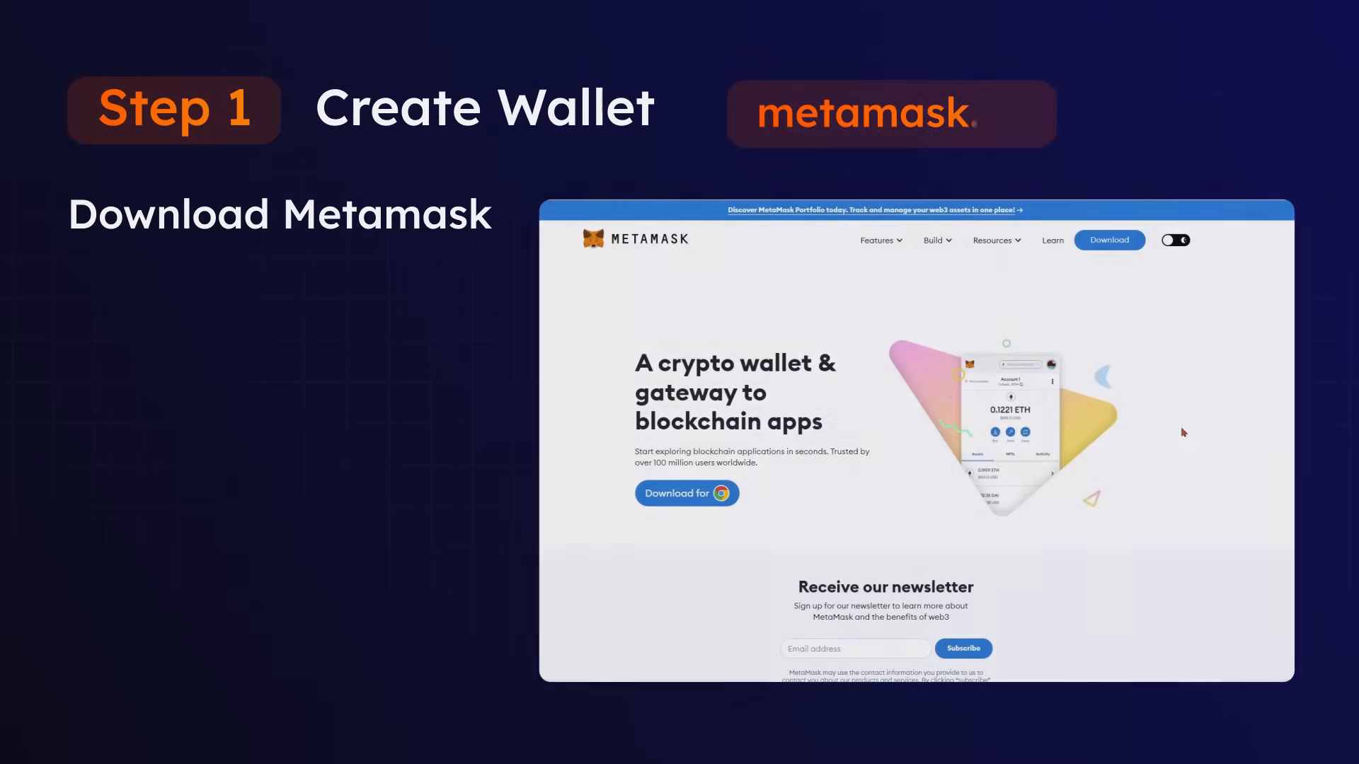
- Go from metamask.io's Download page to the MetaMask for Chrome Web Store listing
{"action": "left_click", "coordinate": [1108, 240]}
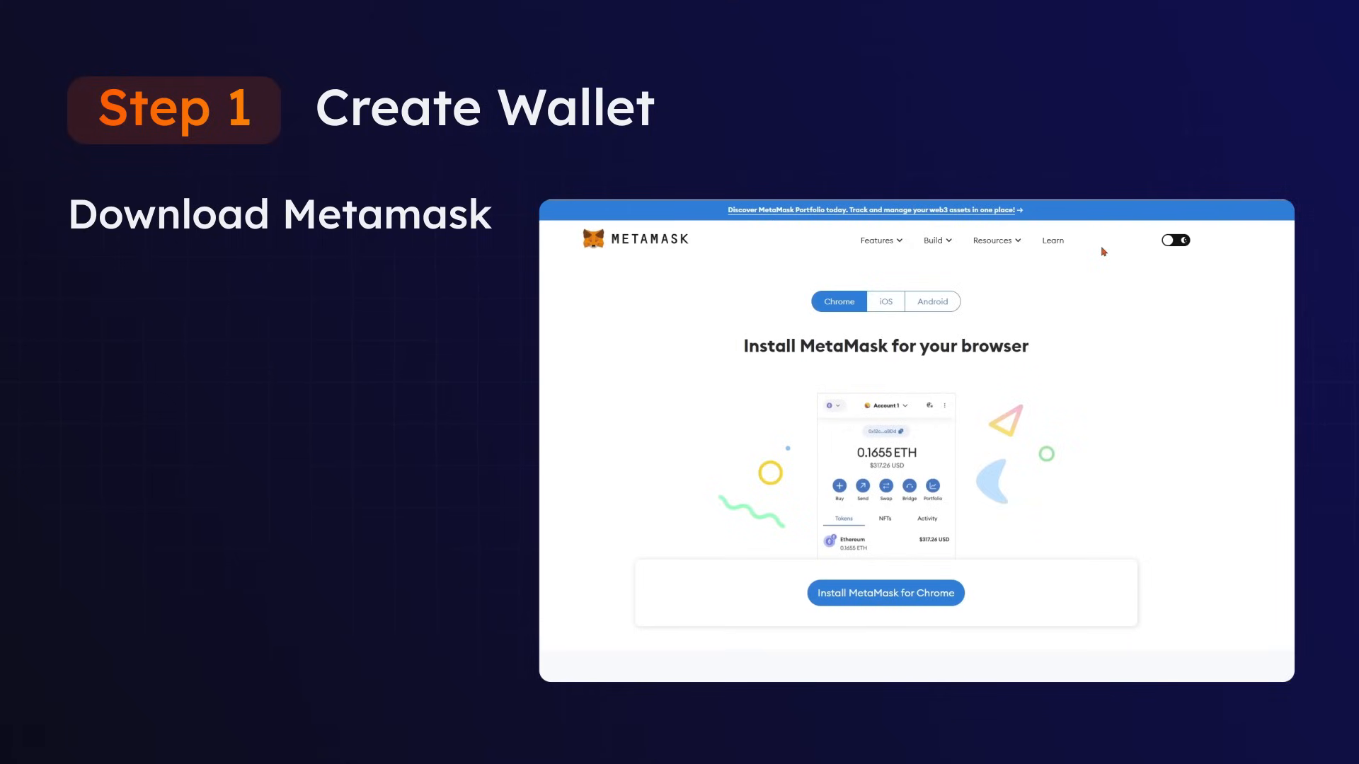
{"action": "mouse_move", "coordinate": [996, 391]}
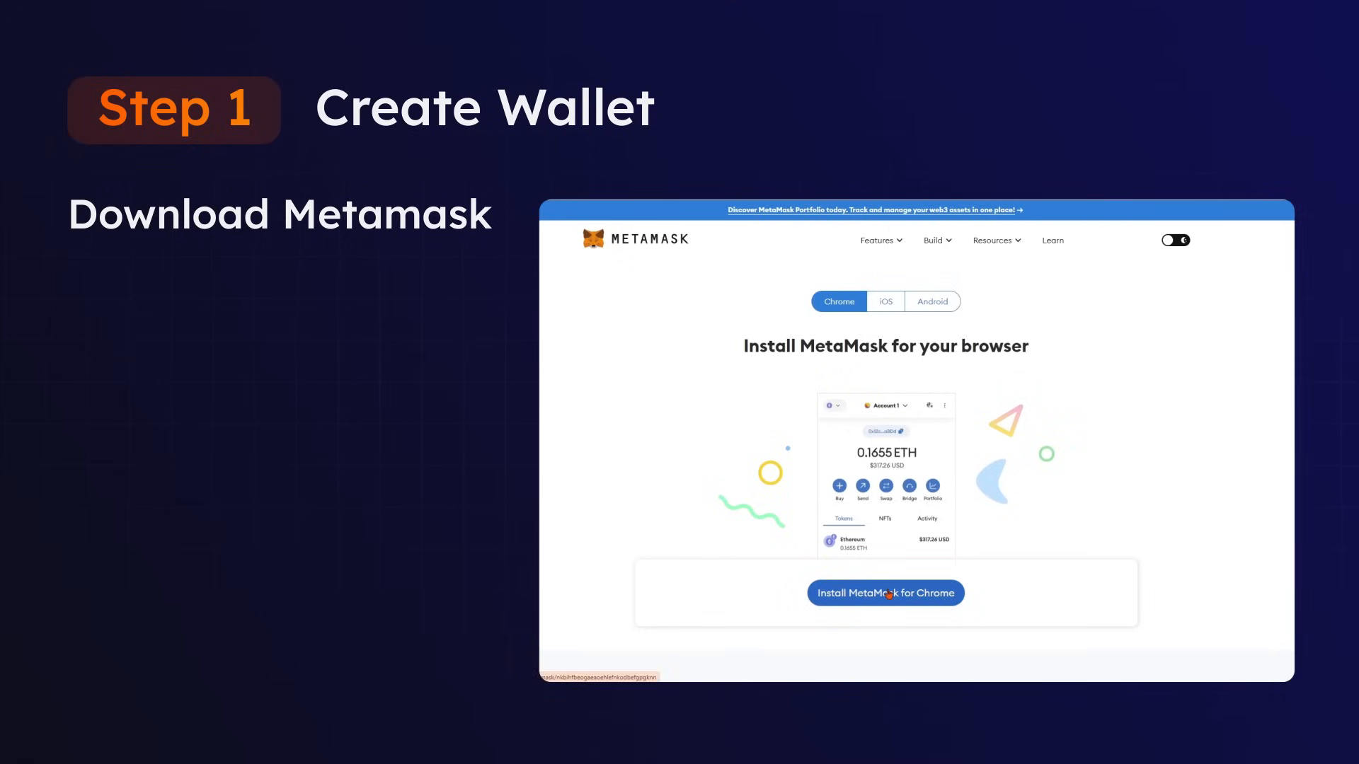
{"action": "left_click", "coordinate": [885, 593]}
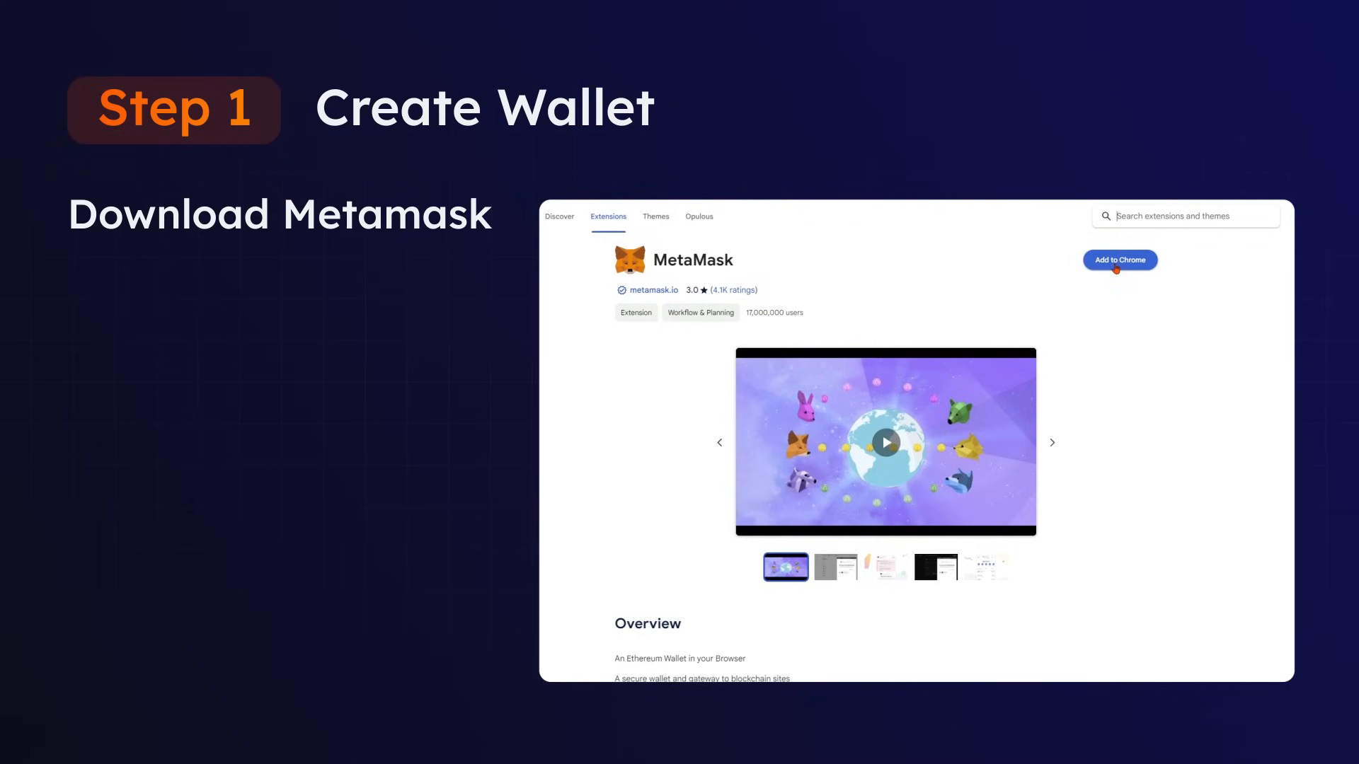
- Add the MetaMask extension to Chrome and confirm the installation
{"action": "left_click", "coordinate": [1119, 260]}
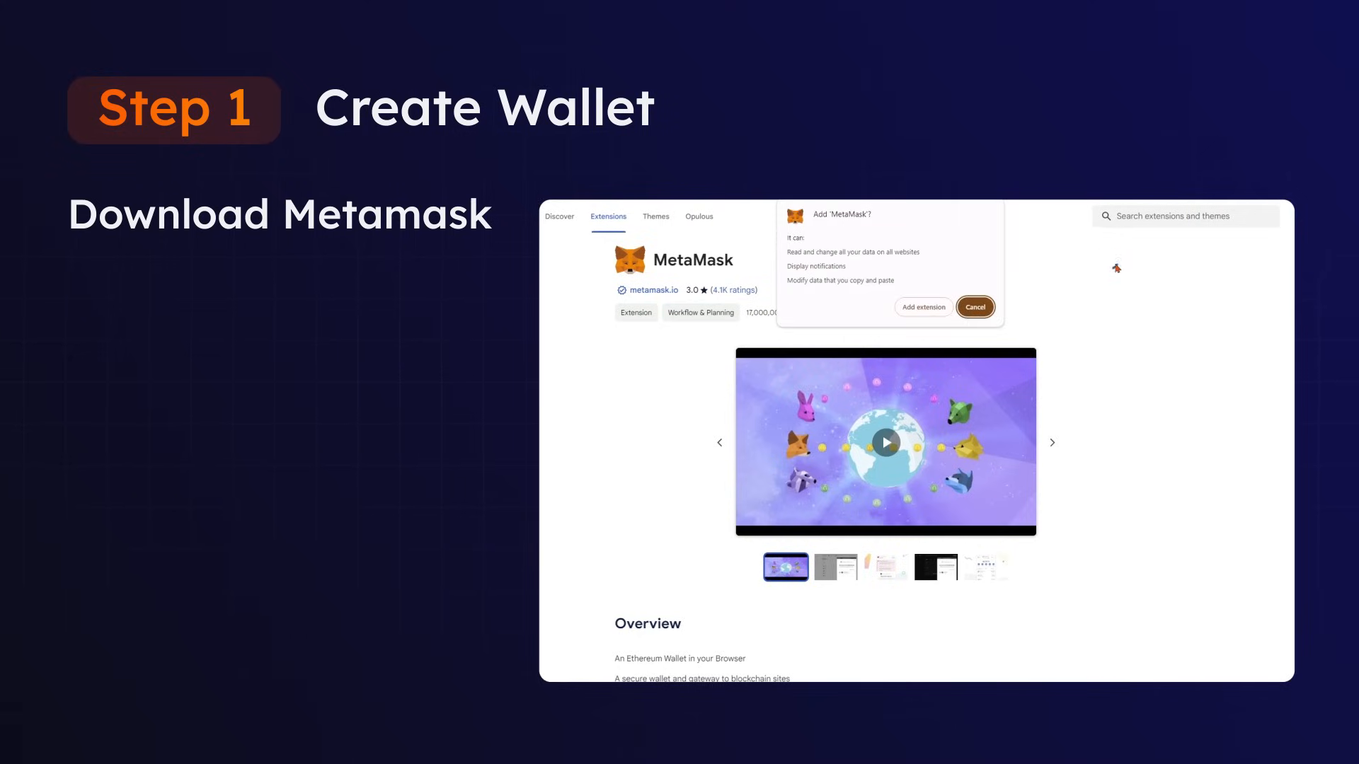
{"action": "left_click", "coordinate": [922, 306]}
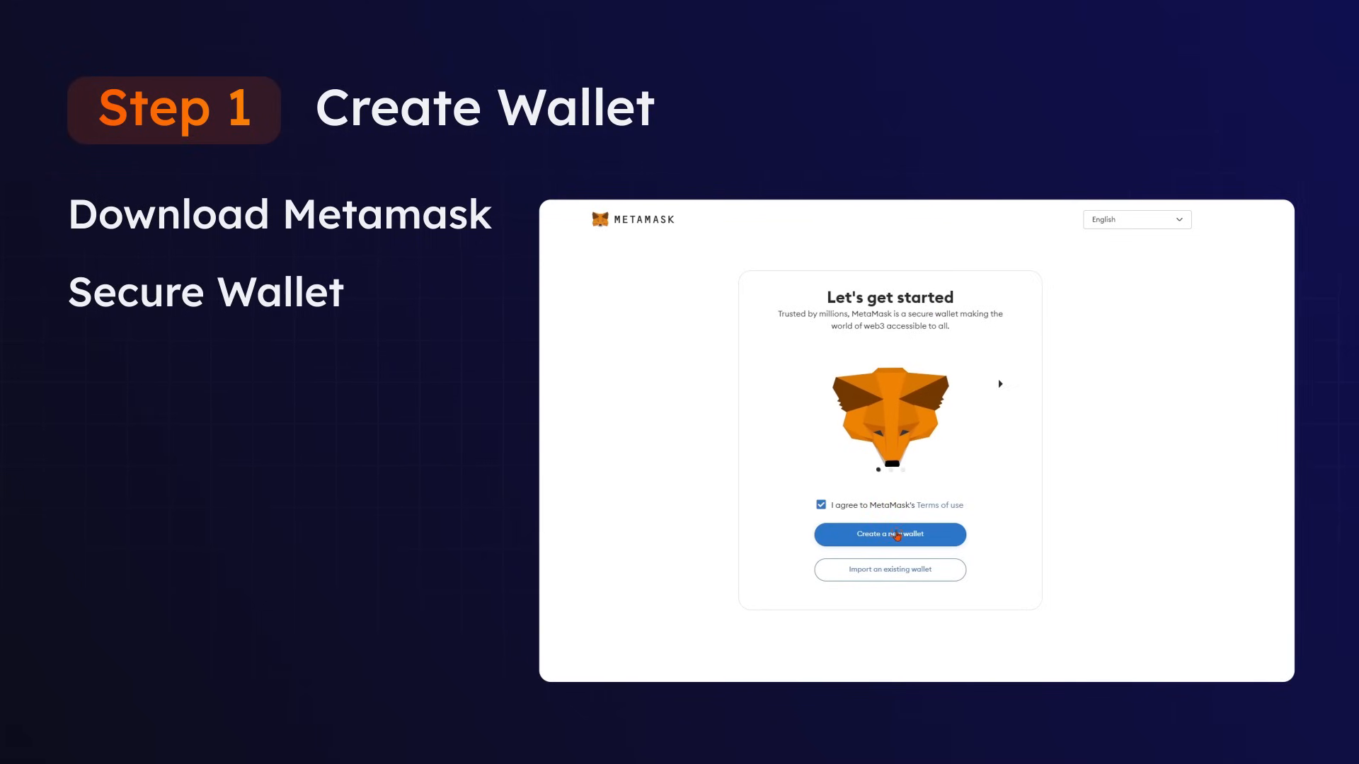
- Start a new wallet and set its password, acknowledging it cannot be recovered
{"action": "left_click", "coordinate": [889, 535]}
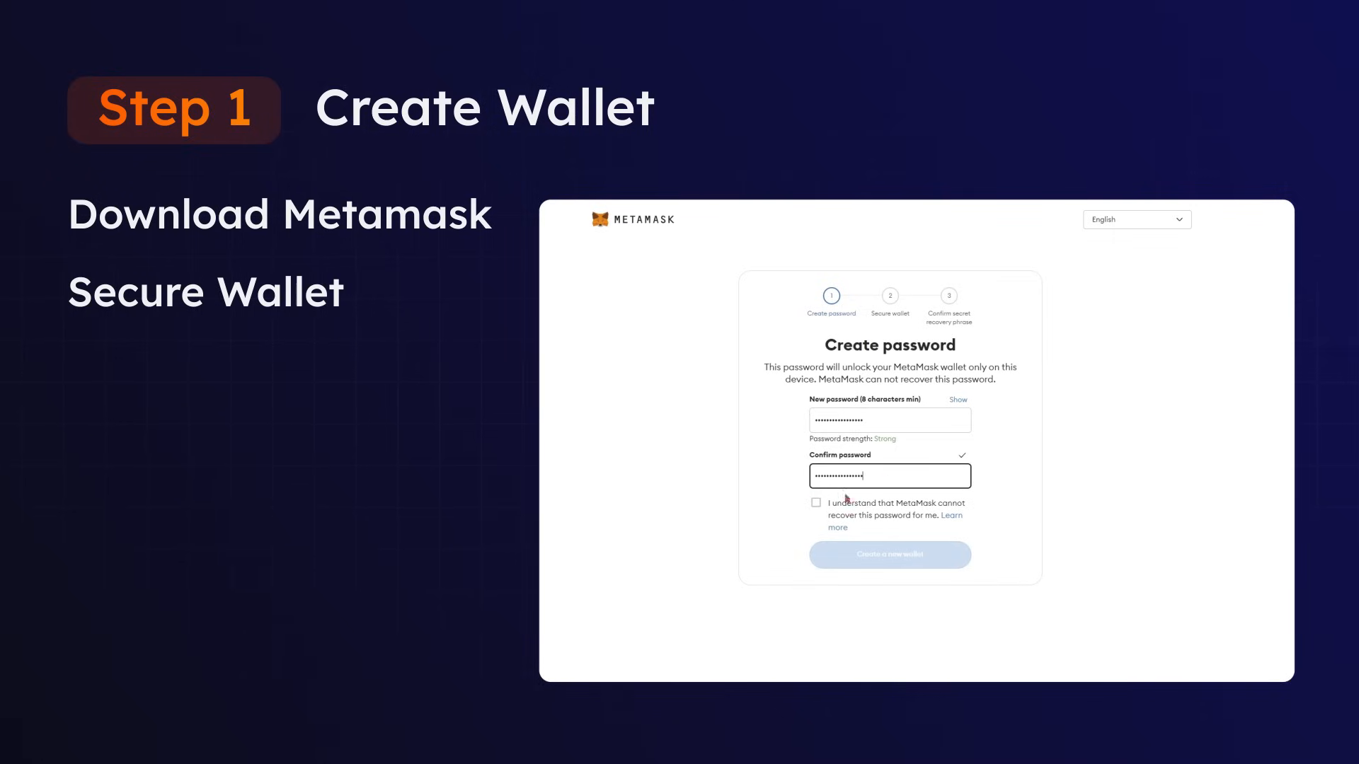
{"action": "left_click", "coordinate": [815, 502]}
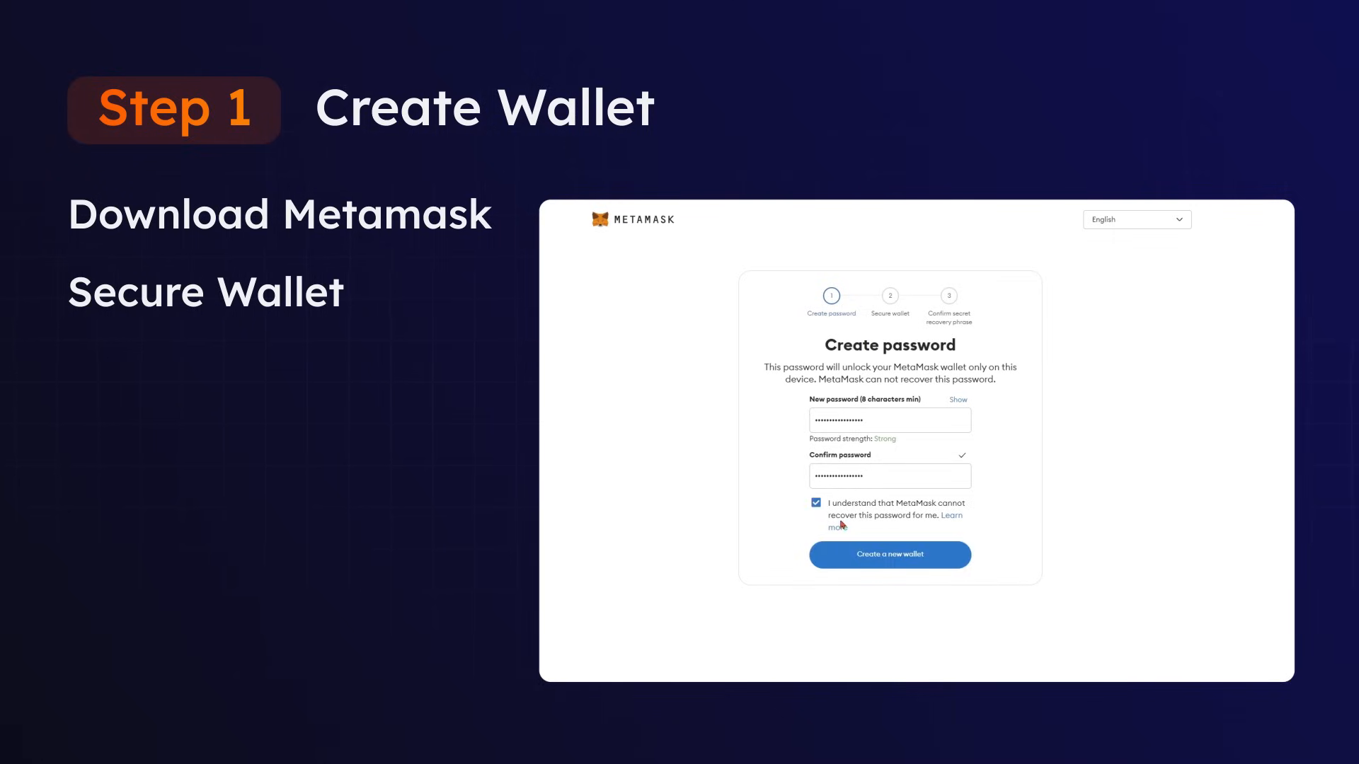
{"action": "left_click", "coordinate": [889, 555]}
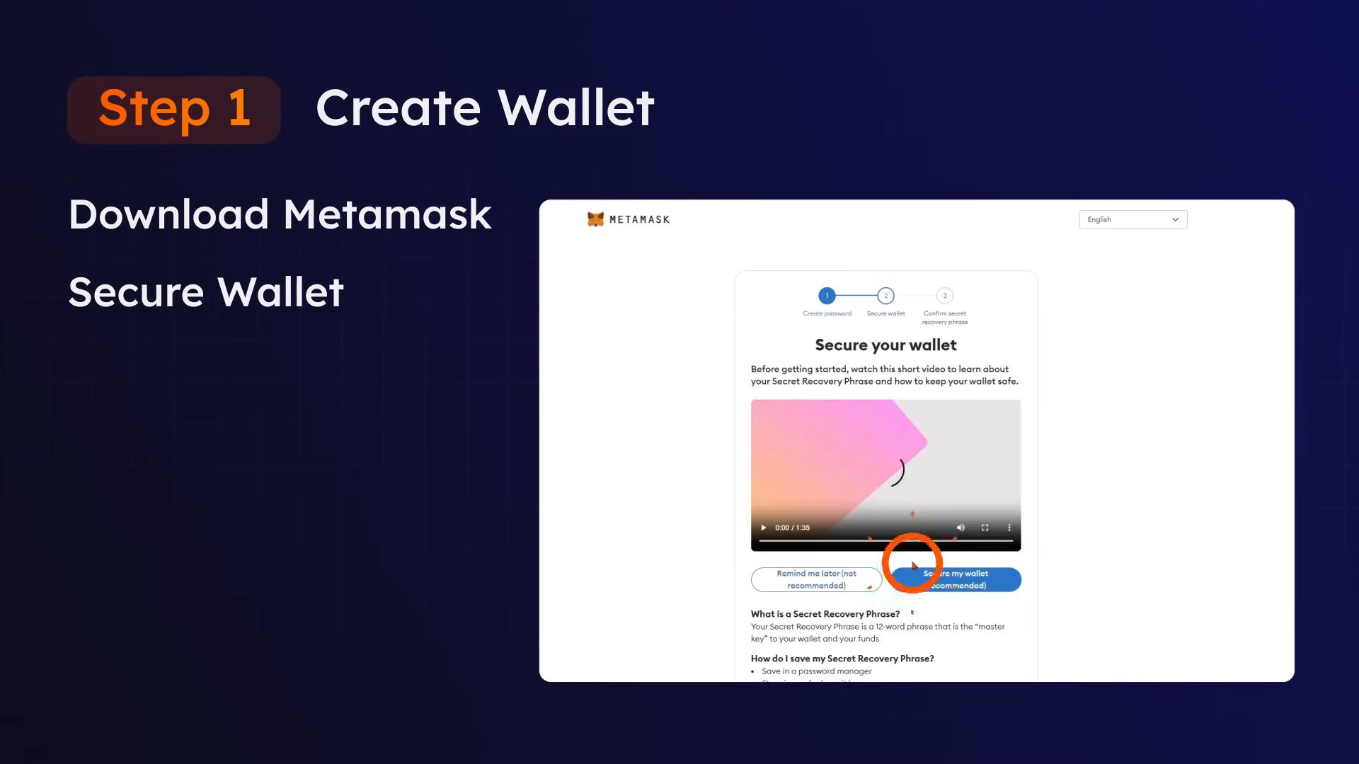
- Reveal and confirm the secret recovery phrase, then finish wallet setup
{"action": "left_click", "coordinate": [951, 579]}
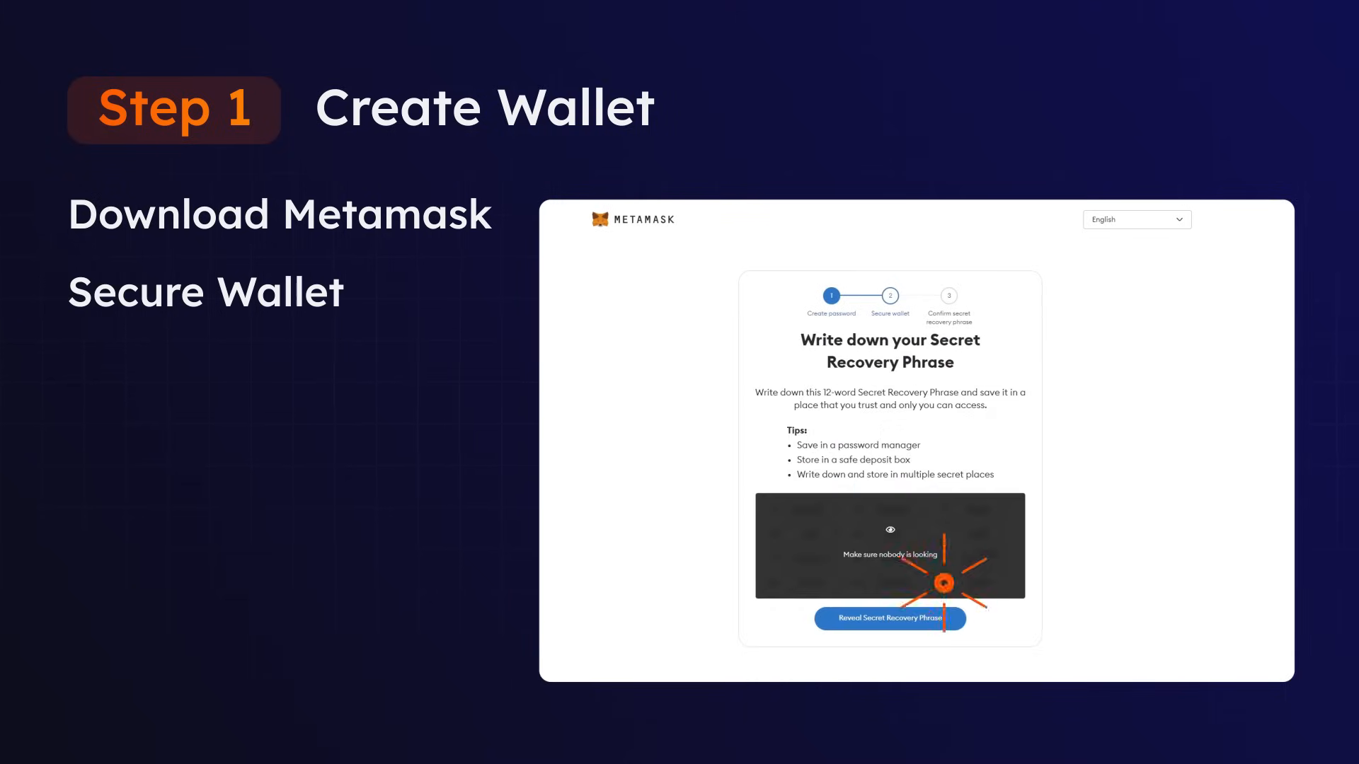
{"action": "left_click", "coordinate": [888, 618]}
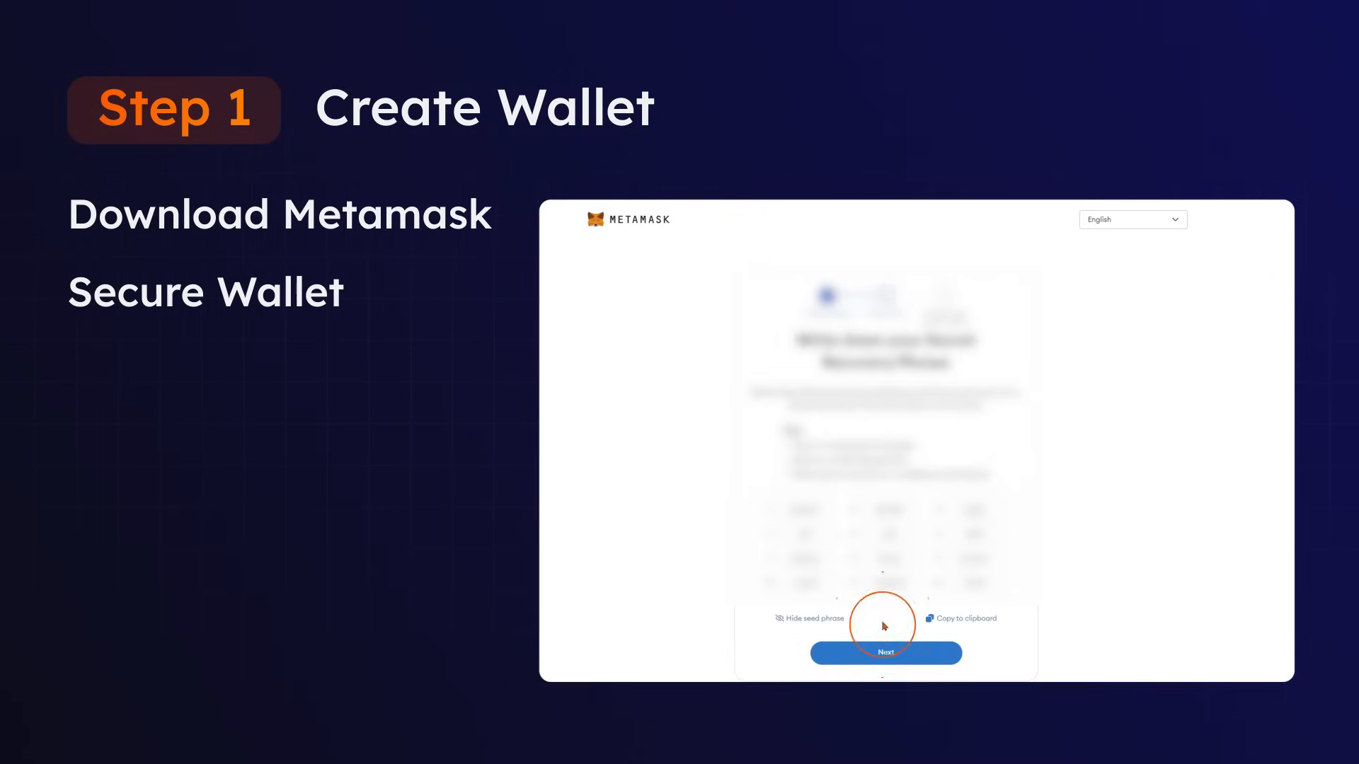
{"action": "left_click", "coordinate": [885, 652]}
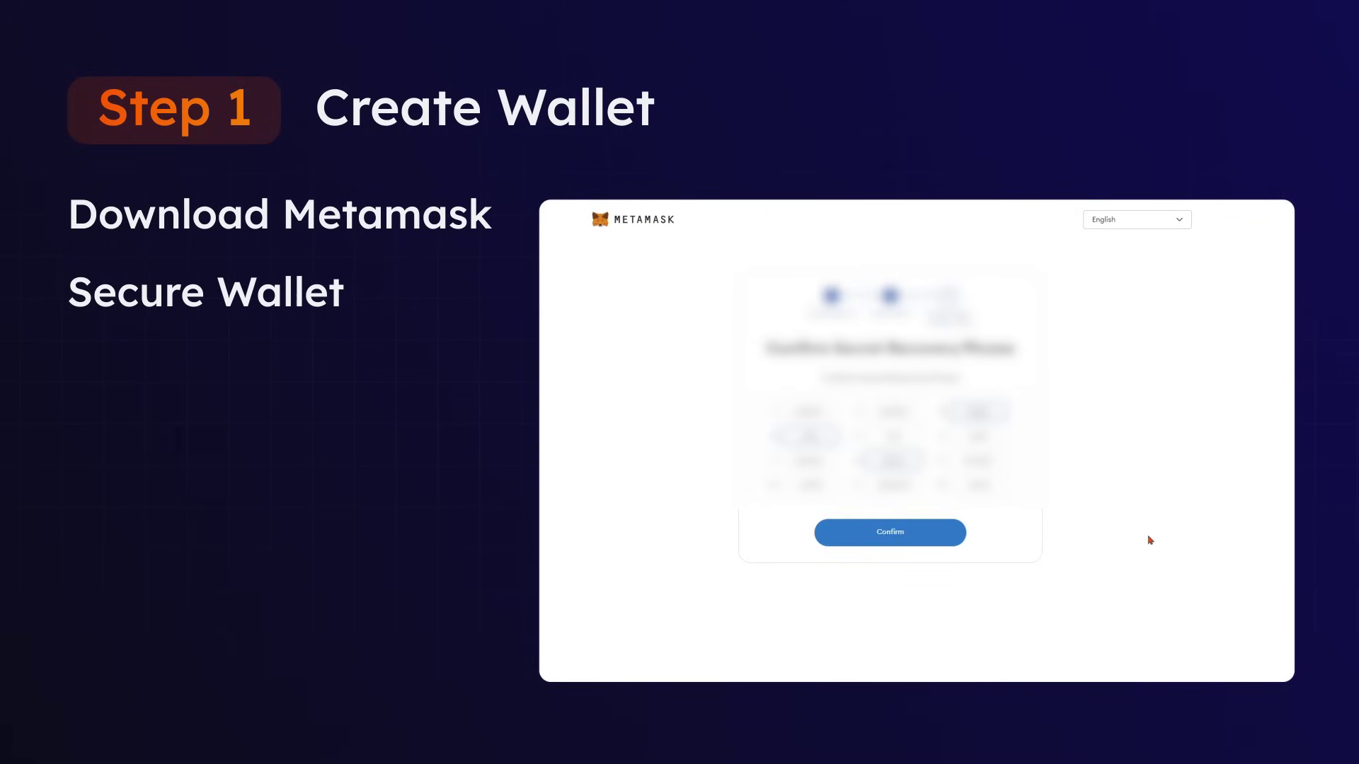
{"action": "left_click", "coordinate": [888, 532]}
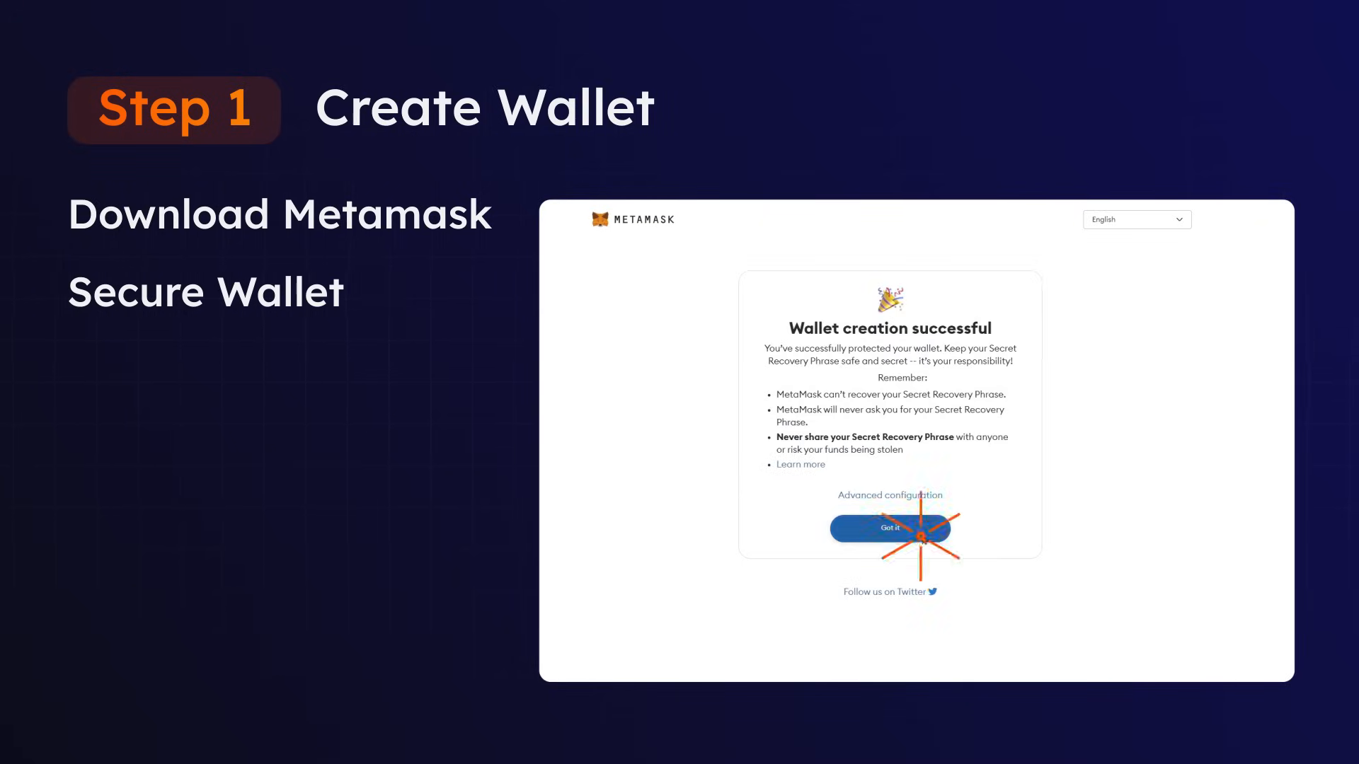
{"action": "left_click", "coordinate": [888, 528]}
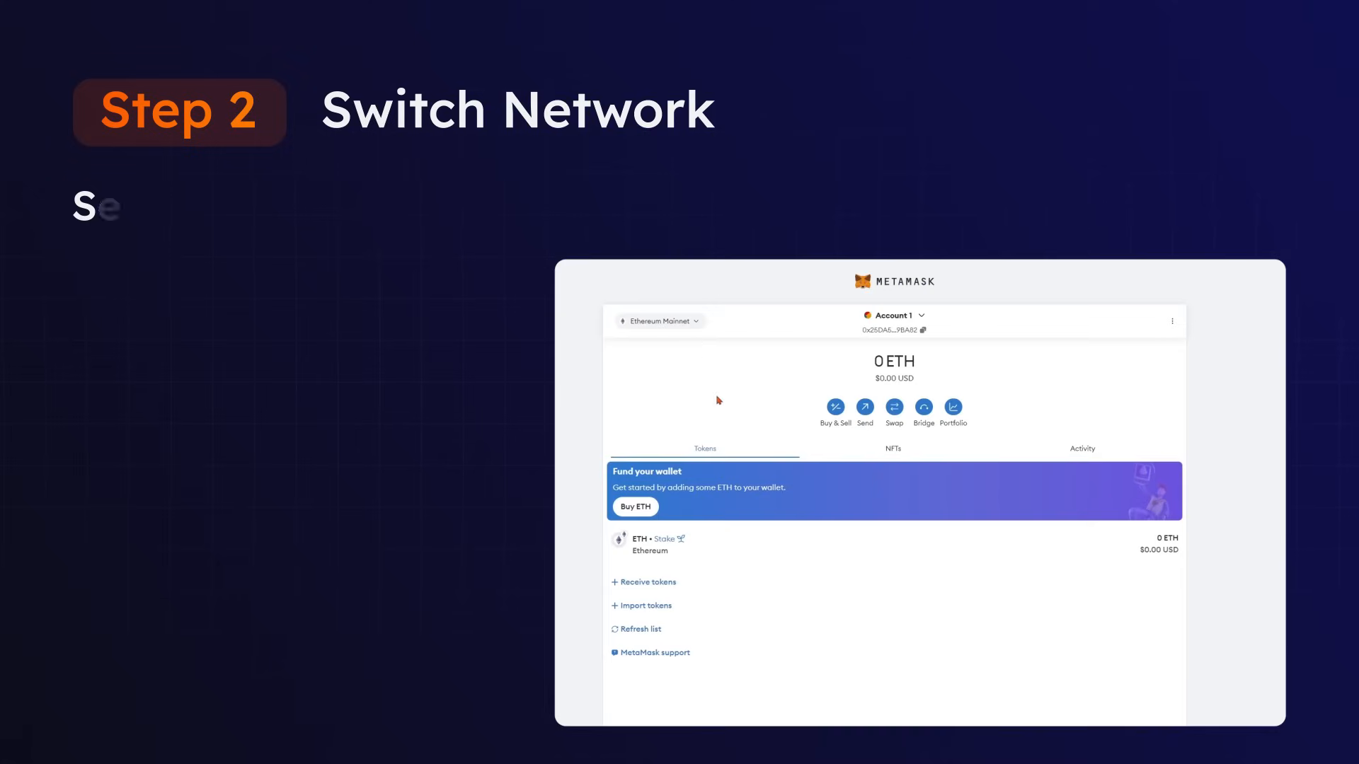
- Add Arbitrum One from the network dropdown, approve it, and switch the wallet to it
{"action": "left_click", "coordinate": [656, 321]}
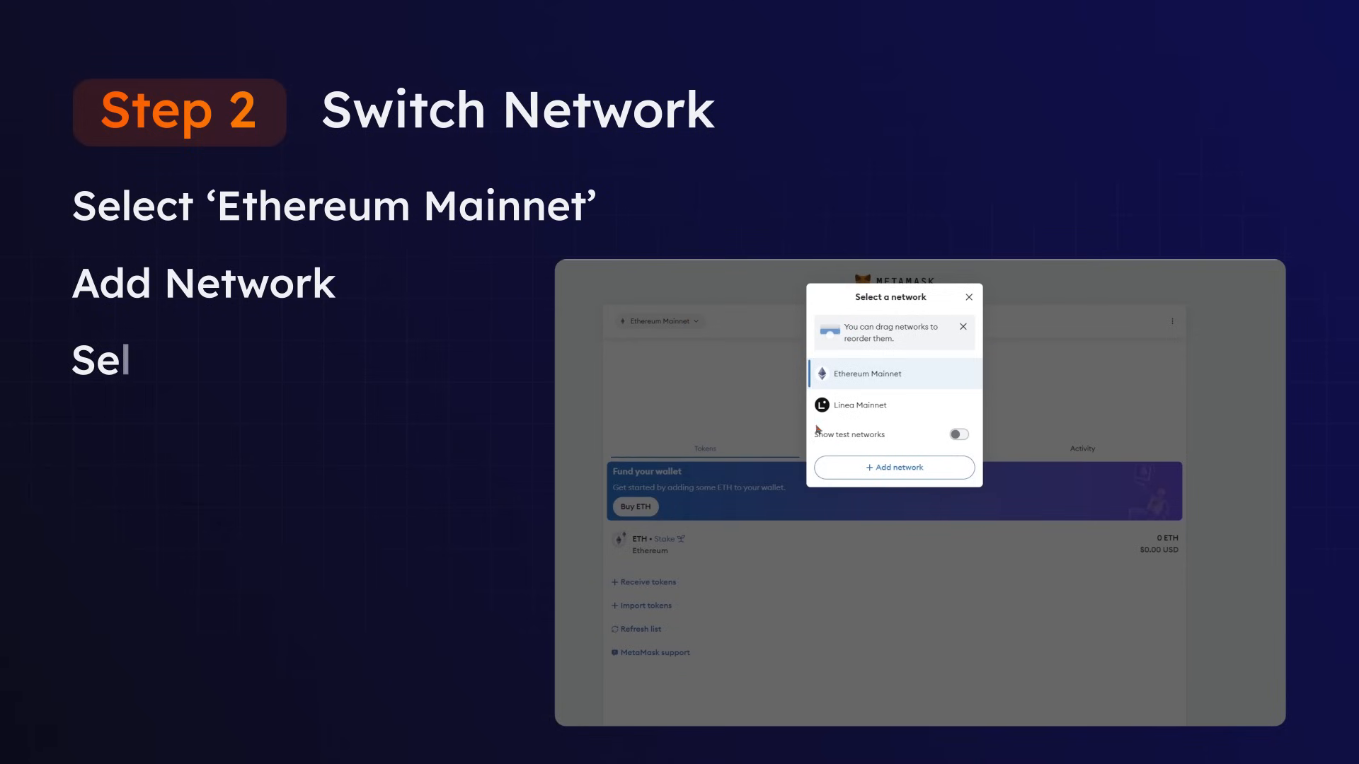
{"action": "left_click", "coordinate": [893, 467]}
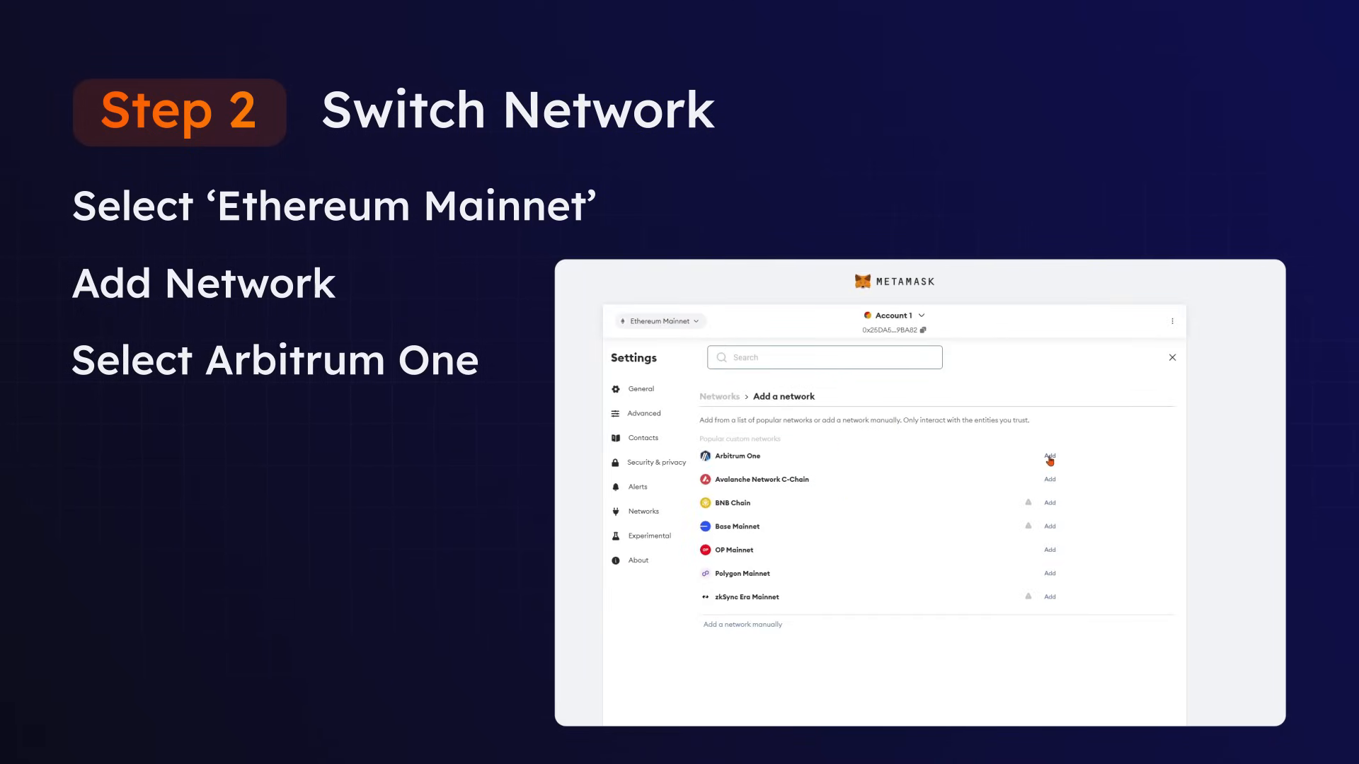
{"action": "left_click", "coordinate": [1049, 456]}
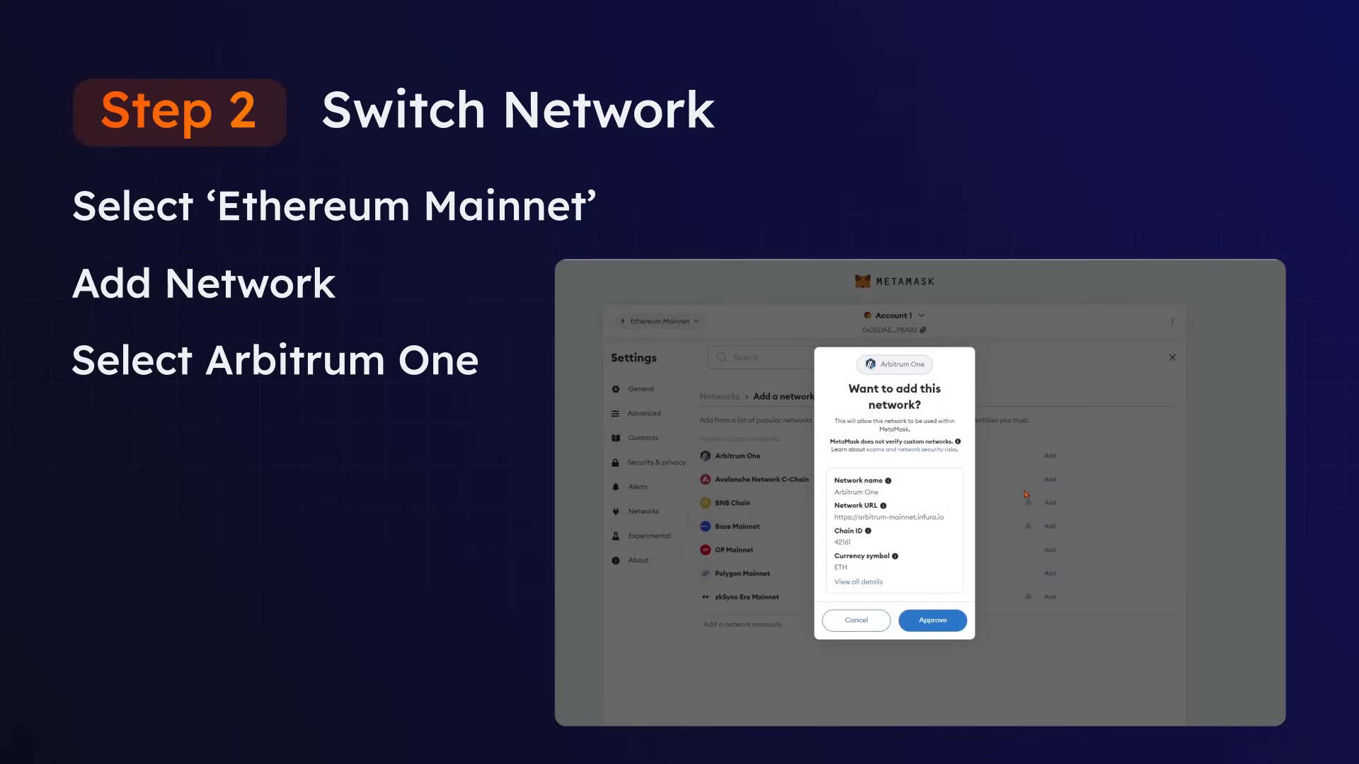
{"action": "left_click", "coordinate": [931, 620]}
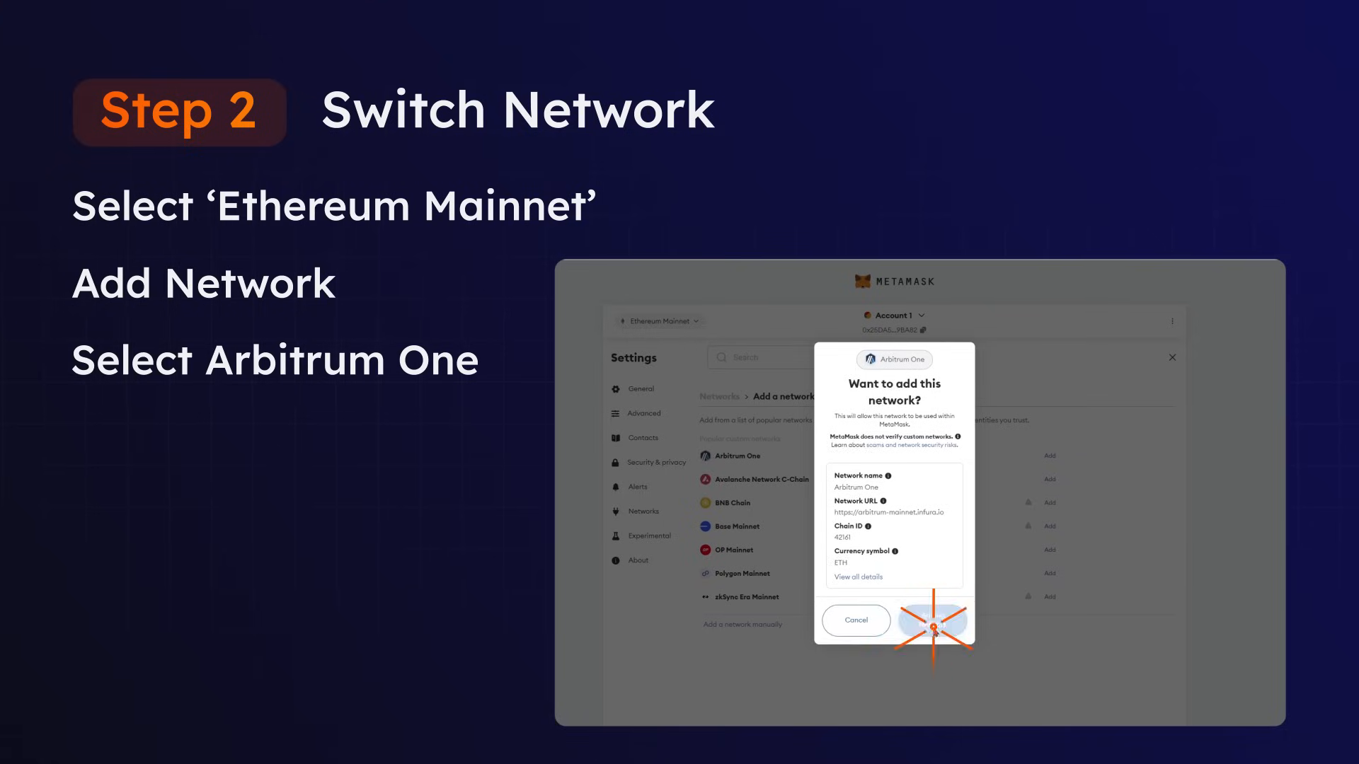
{"action": "left_click", "coordinate": [931, 620]}
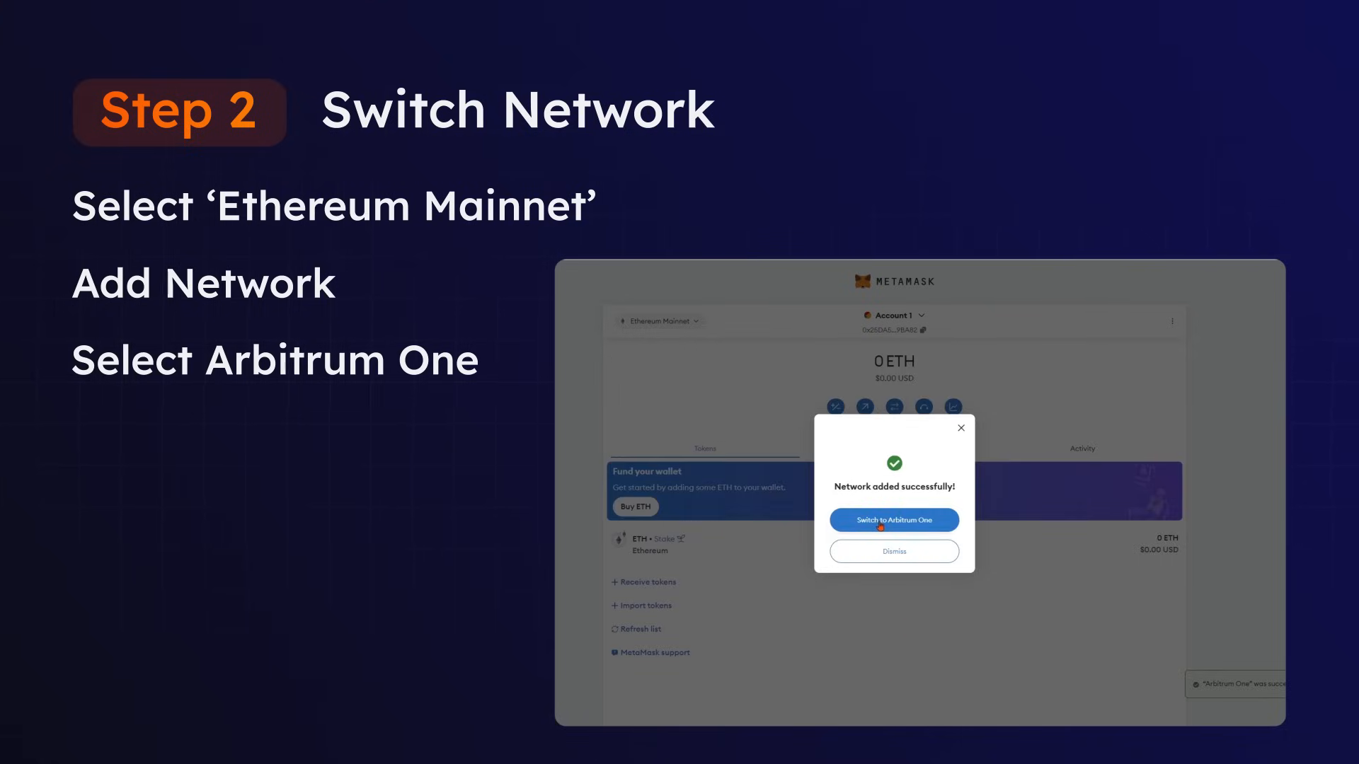
{"action": "left_click", "coordinate": [893, 521]}
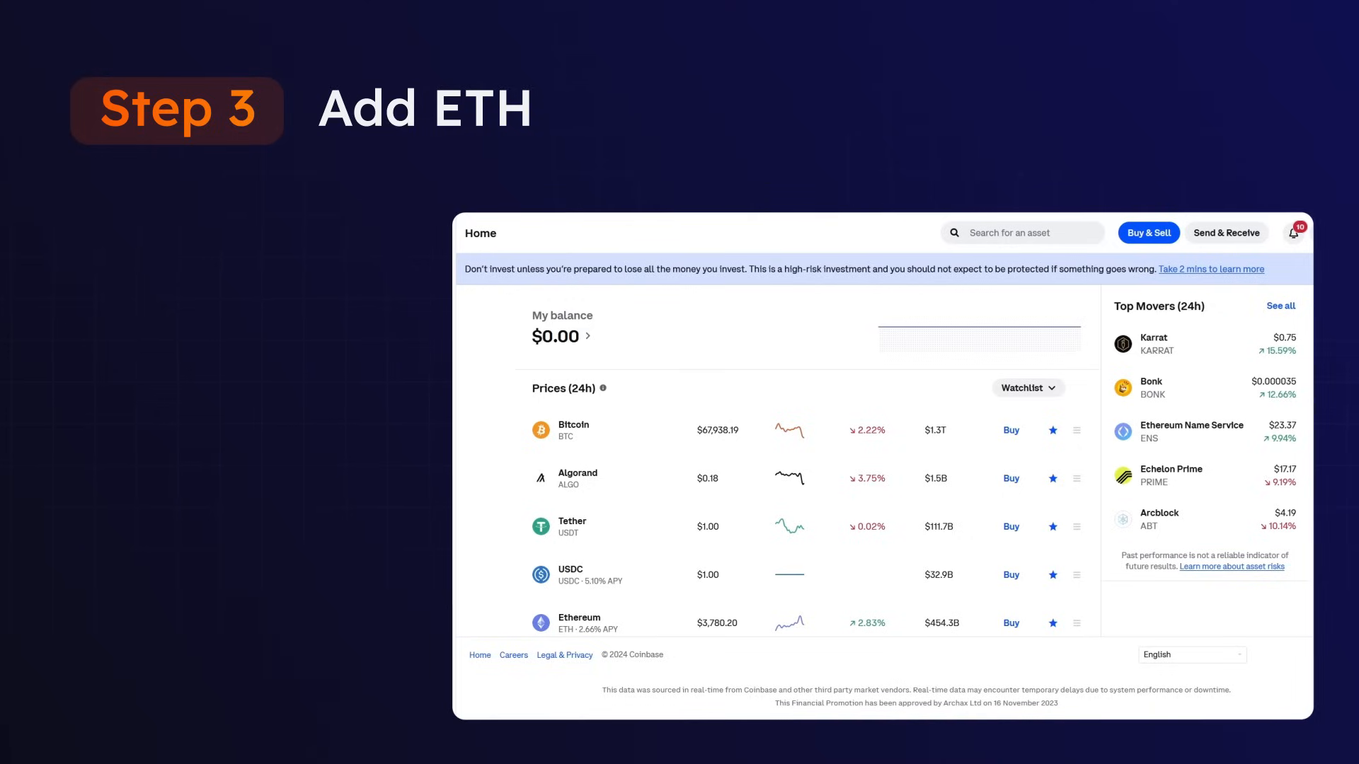
{"action": "mouse_move", "coordinate": [1167, 416]}
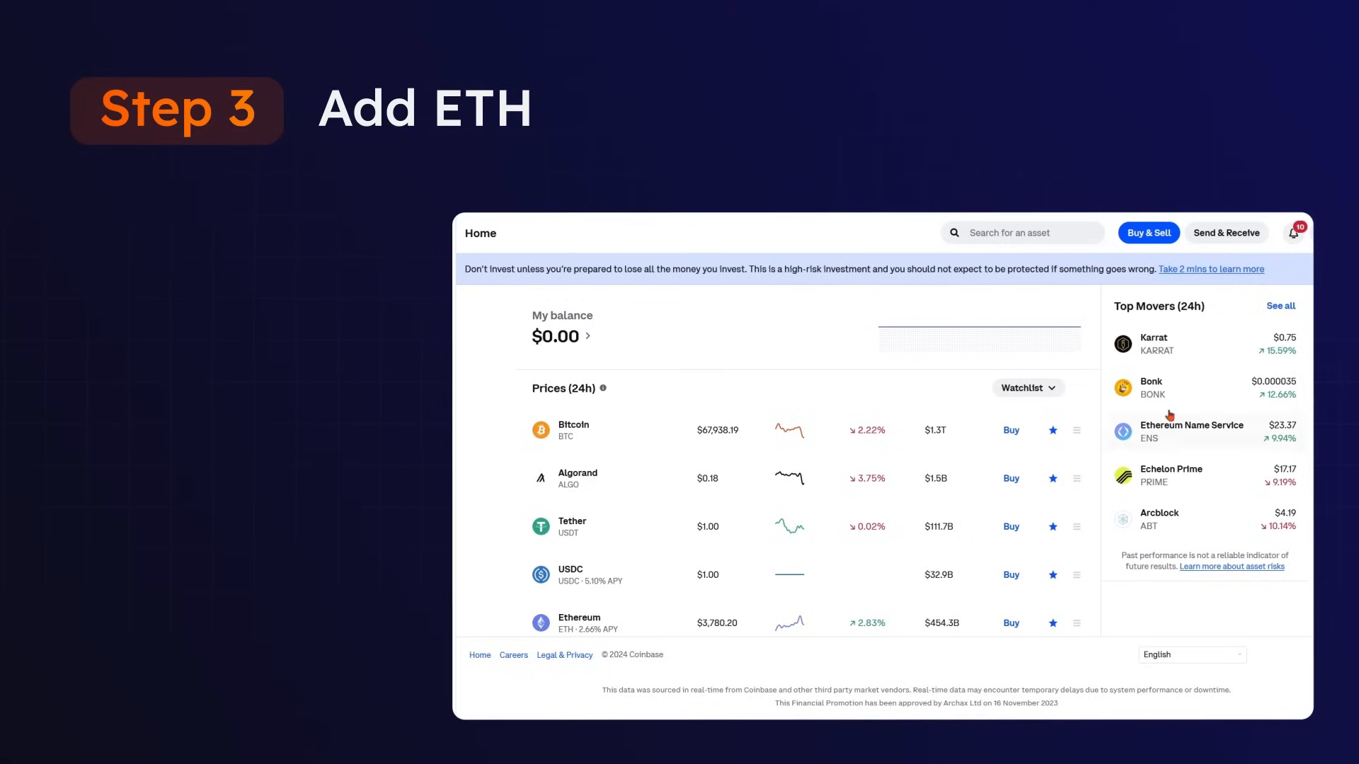
- Buy £7 of Ethereum via Buy & Sell, reviewing the order and buying now
{"action": "left_click", "coordinate": [1148, 232]}
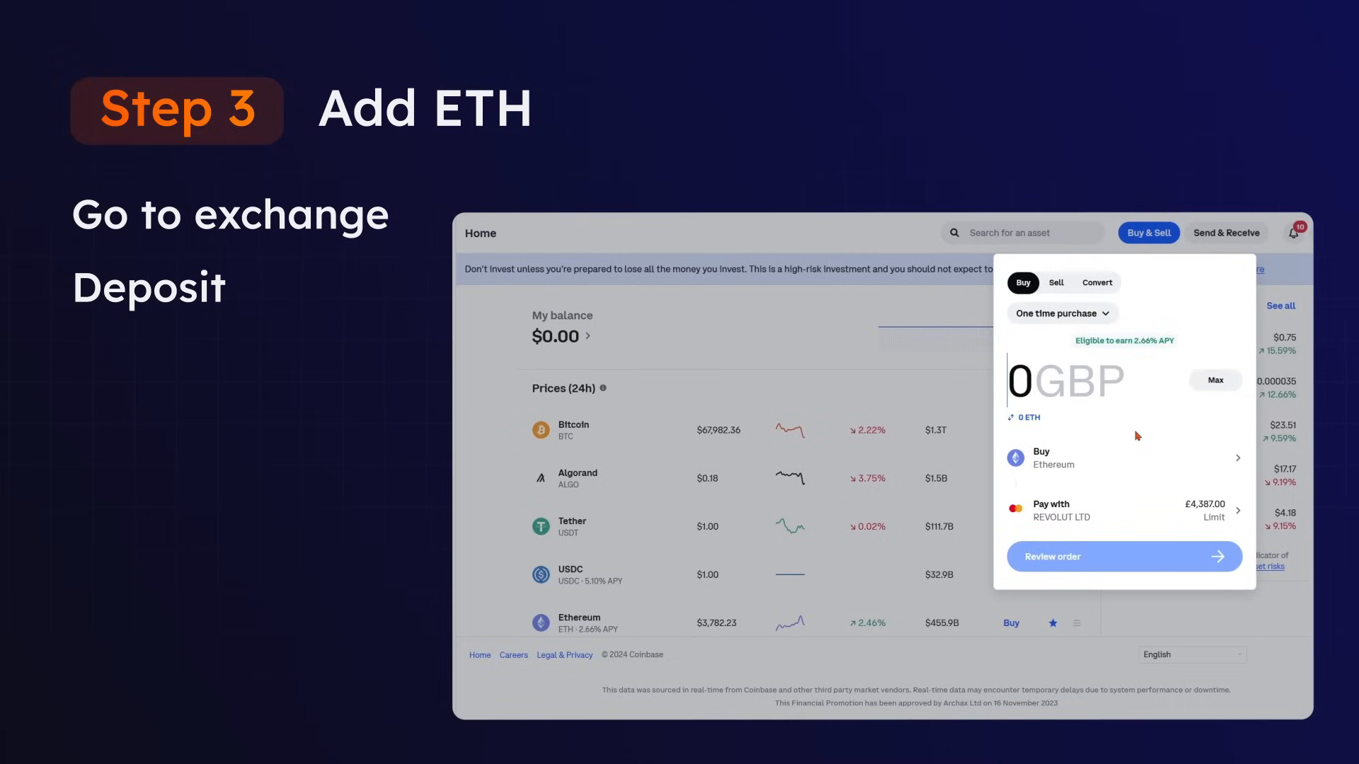
{"action": "type", "text": "7"}
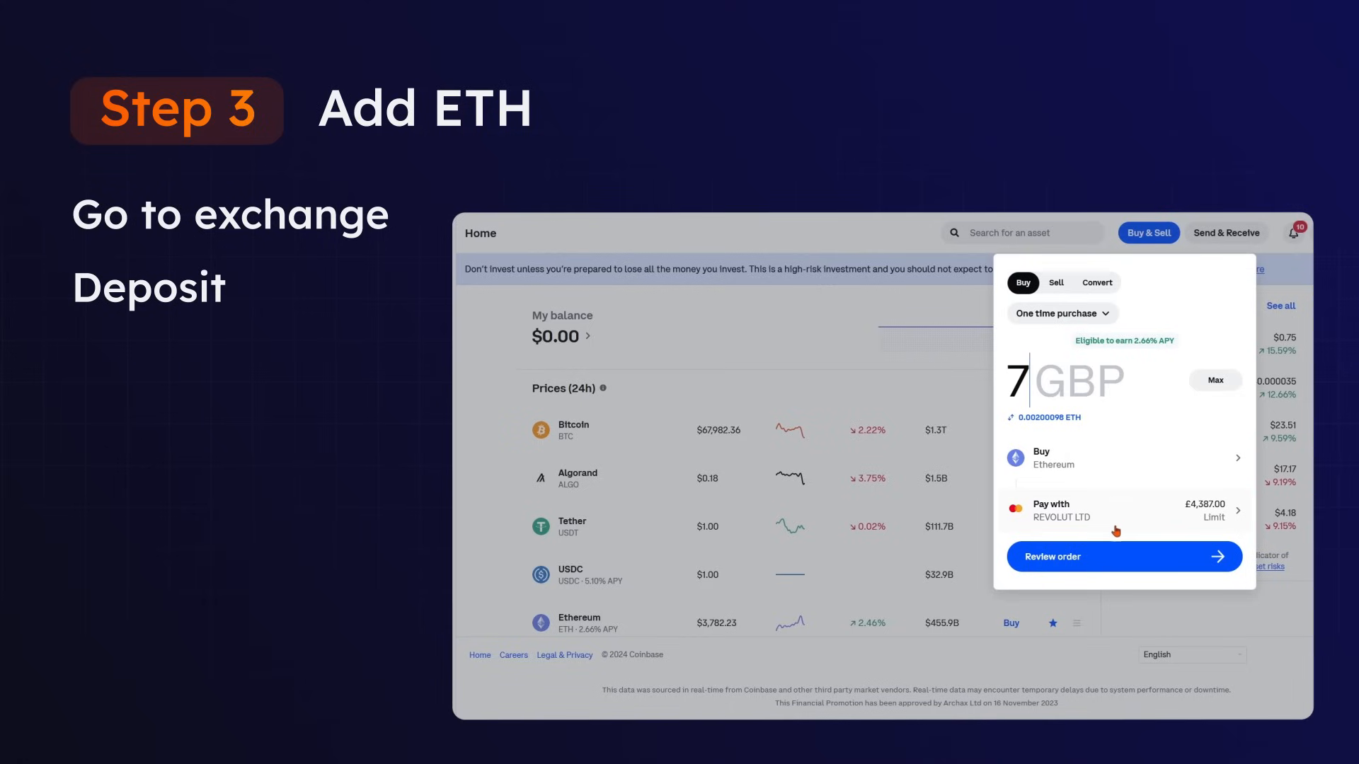
{"action": "left_click", "coordinate": [1123, 556]}
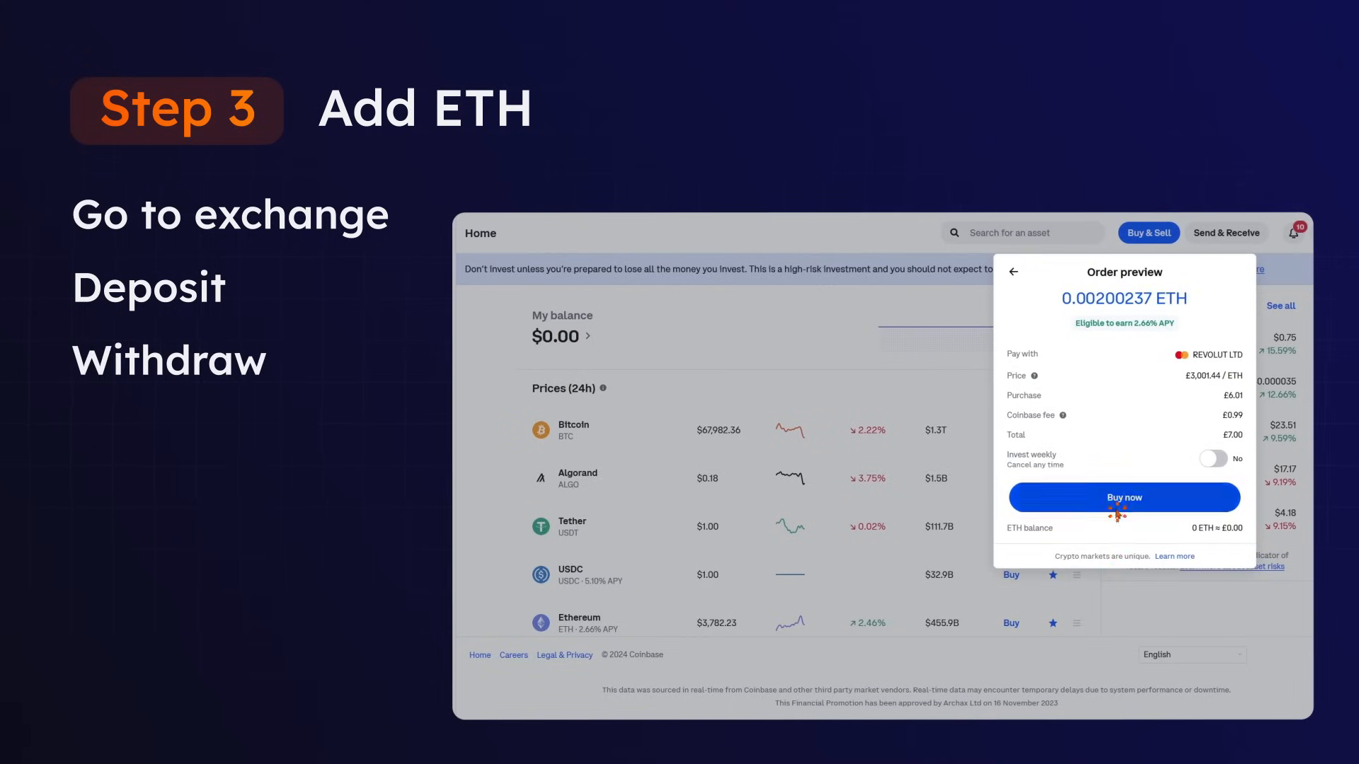
{"action": "left_click", "coordinate": [1123, 497]}
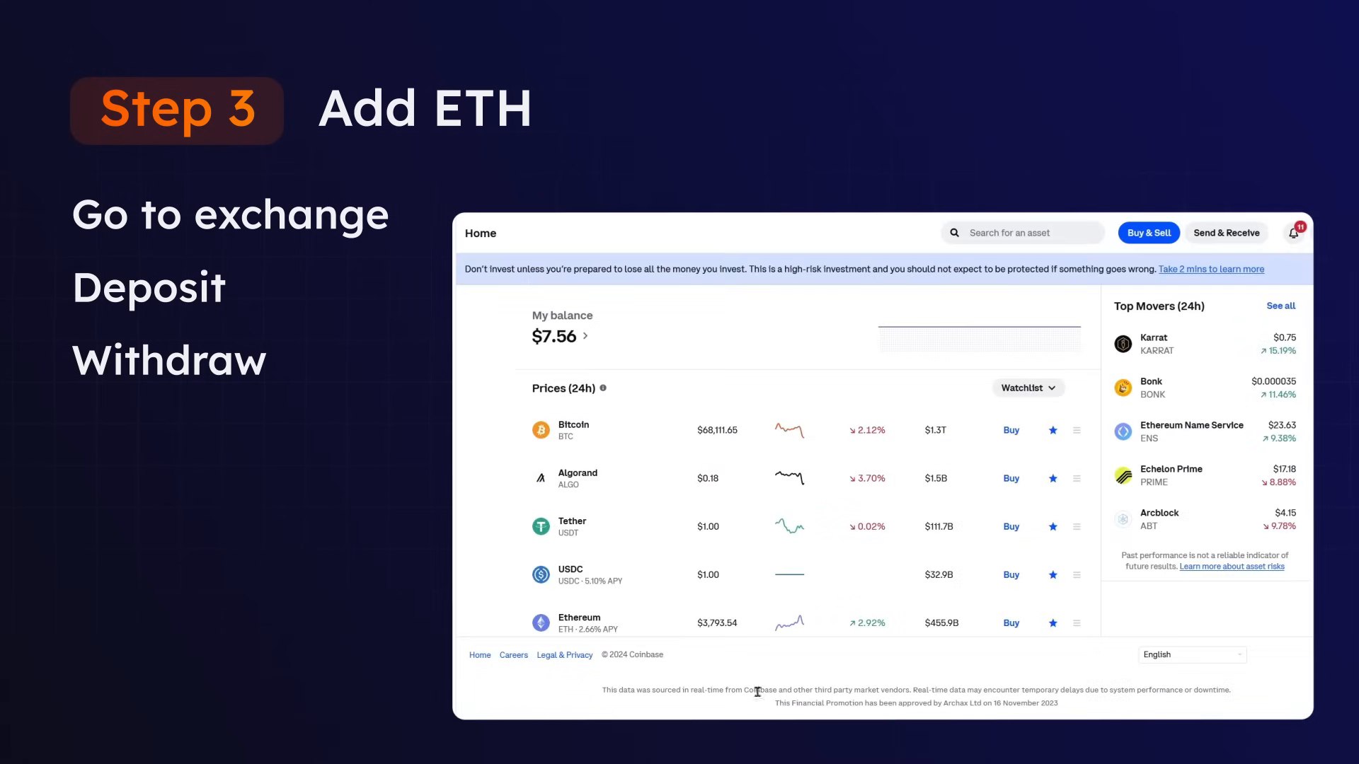
{"action": "mouse_move", "coordinate": [1217, 250]}
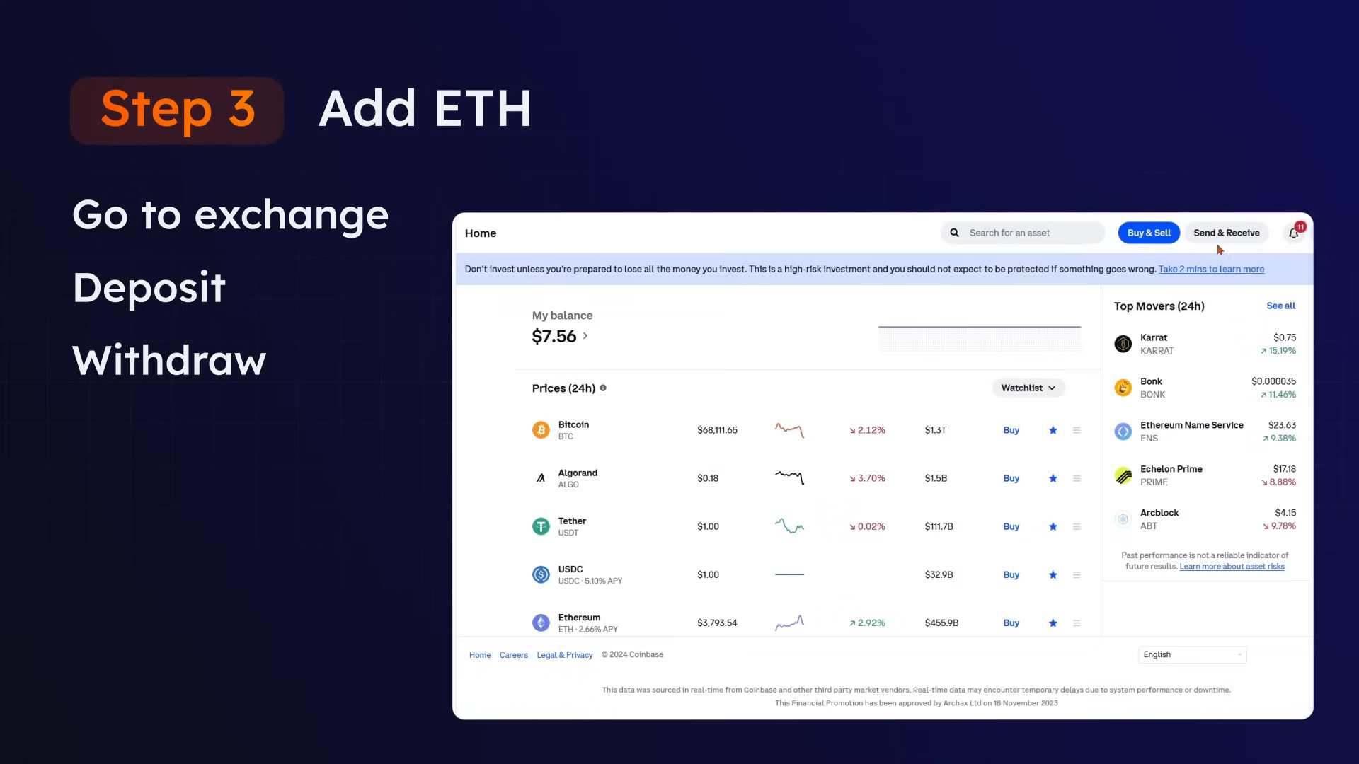
- Set up an ETH send over Arbitrum to the MetaMask wallet address
{"action": "left_click", "coordinate": [1225, 232]}
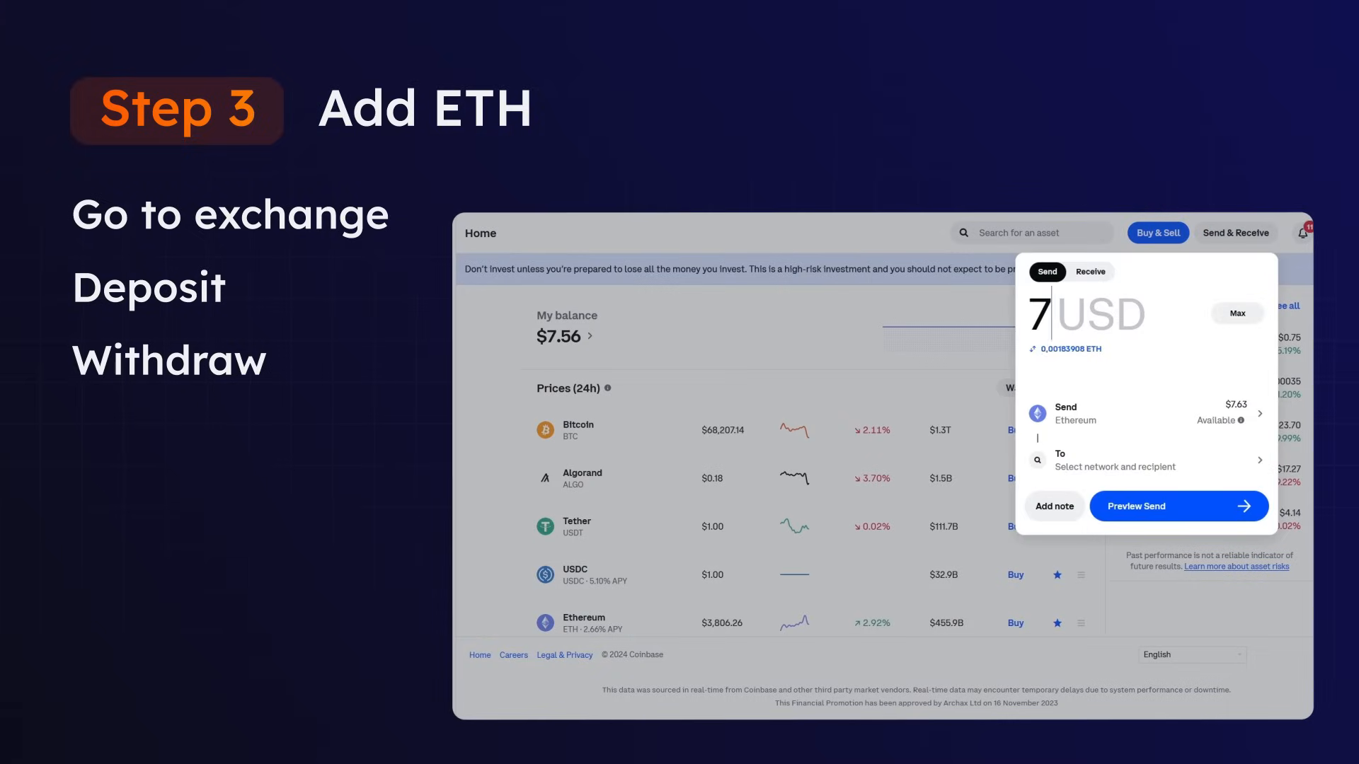
{"action": "mouse_move", "coordinate": [1165, 378]}
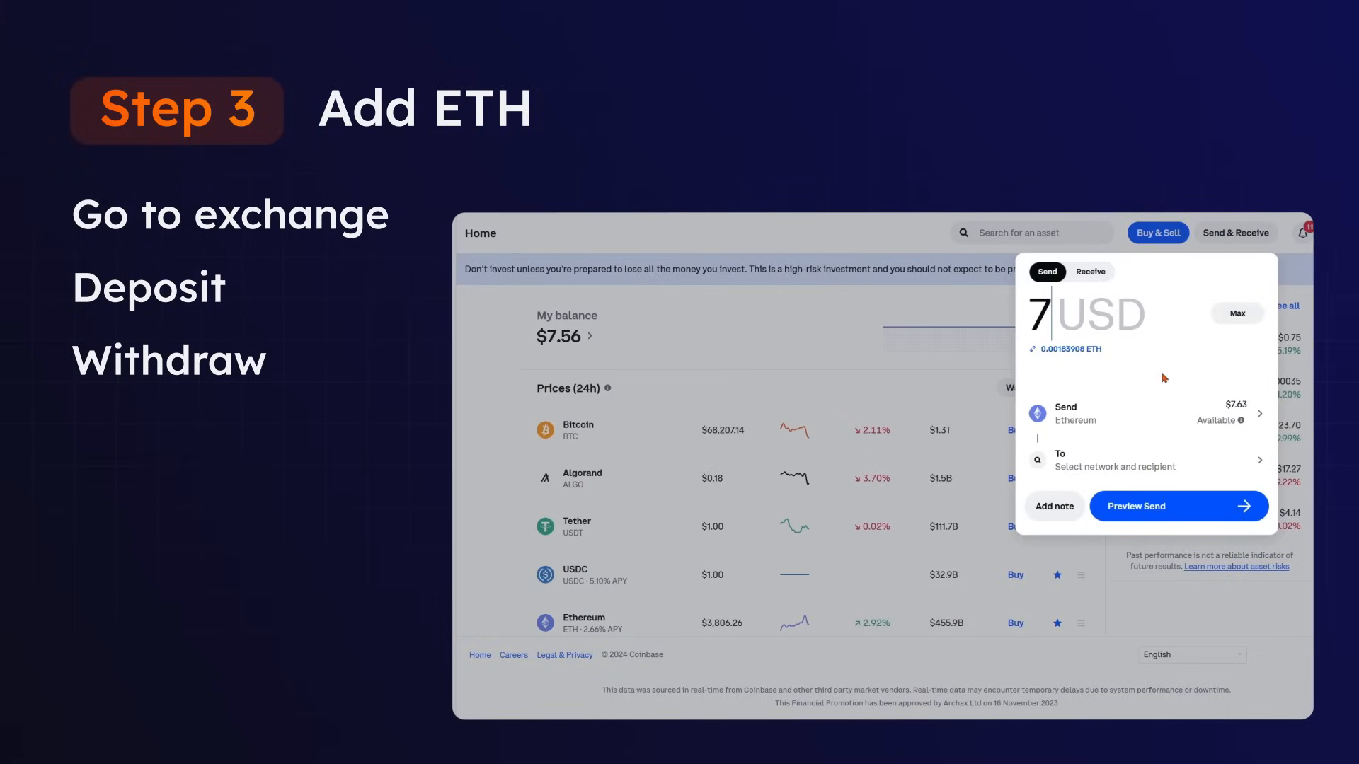
{"action": "left_click", "coordinate": [1153, 460]}
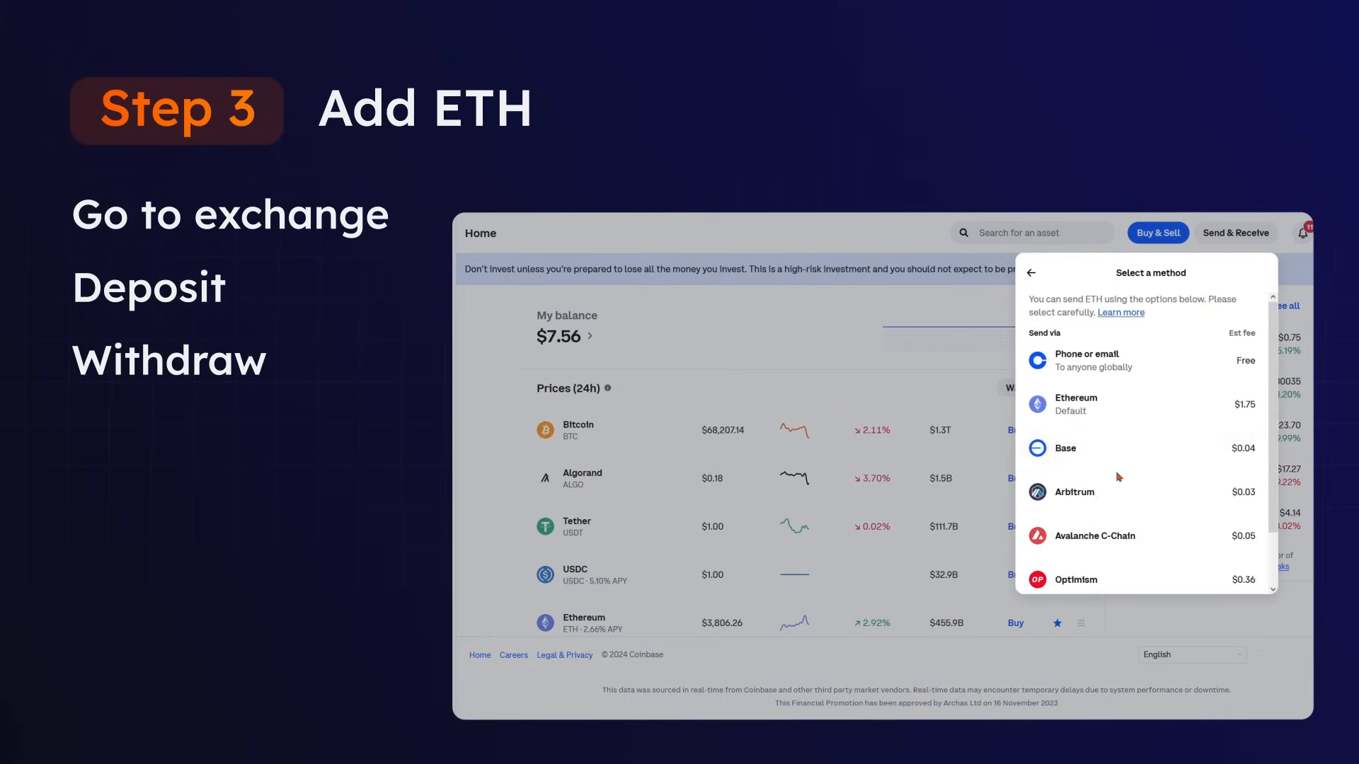
{"action": "left_click", "coordinate": [1073, 491]}
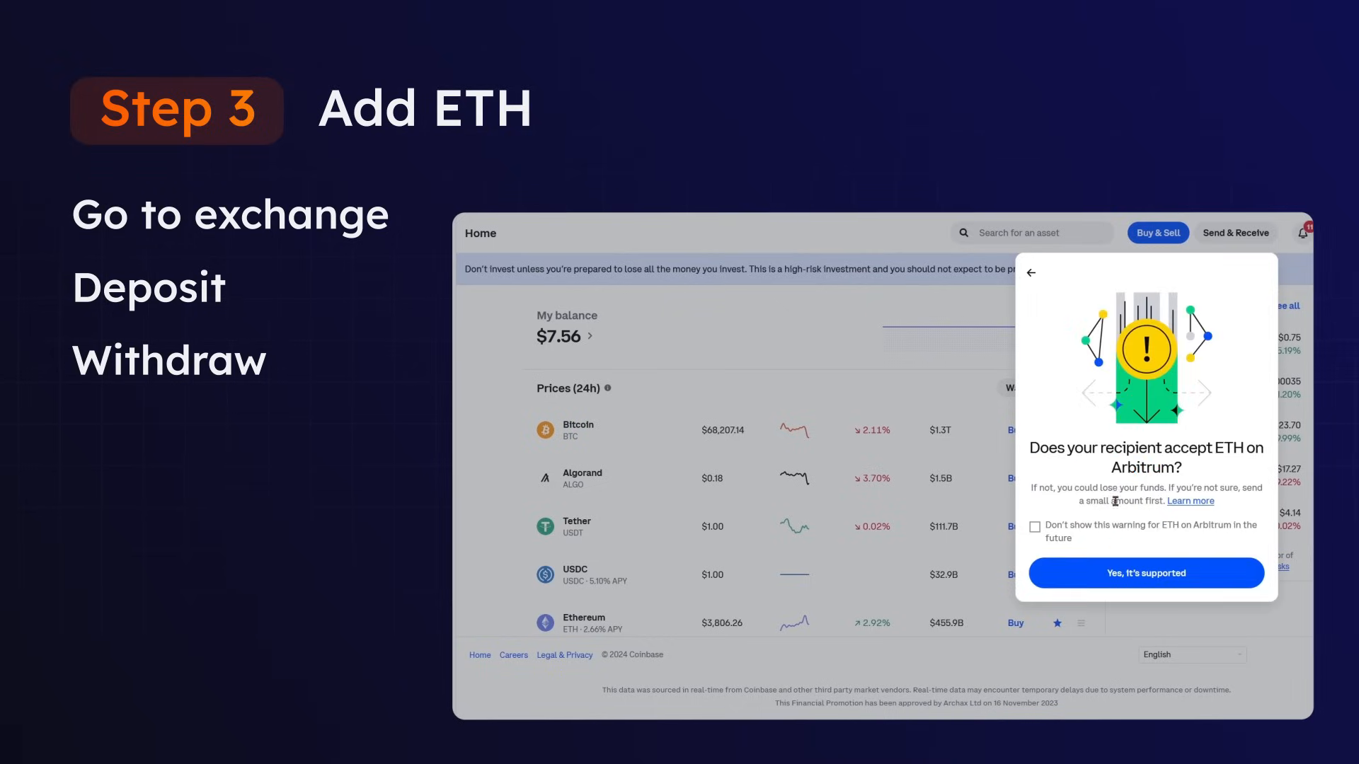
{"action": "left_click", "coordinate": [1144, 572]}
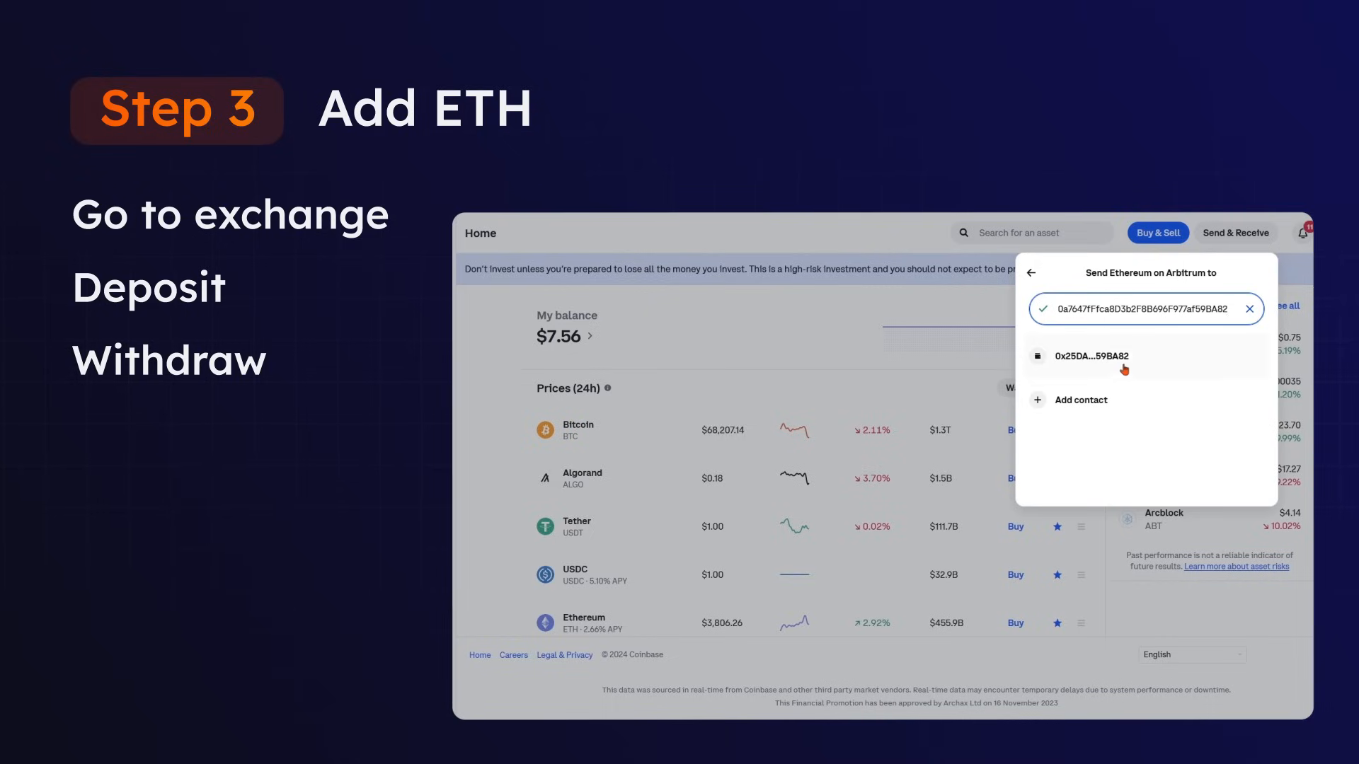
{"action": "left_click", "coordinate": [1091, 355]}
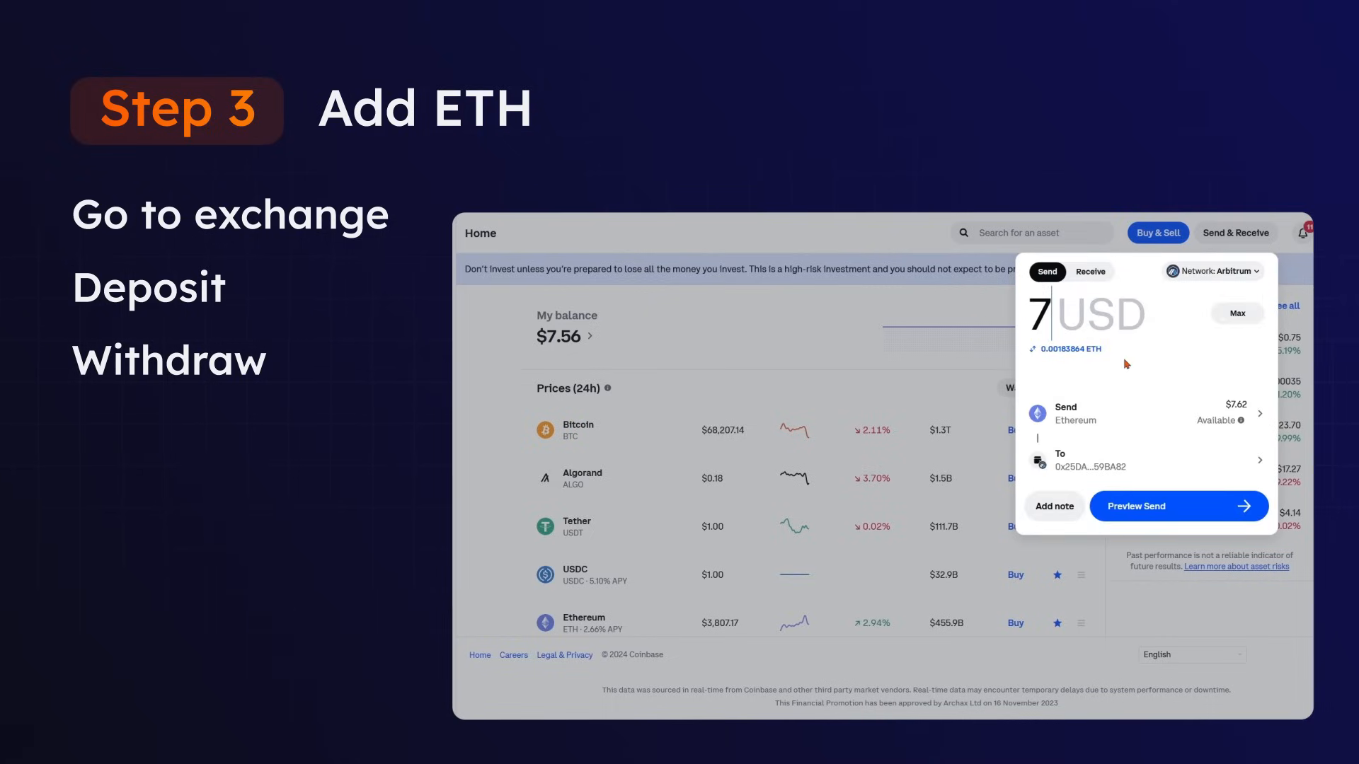
- Preview and send the $7.00 ETH transfer, then dismiss the confirmation
{"action": "left_click", "coordinate": [1178, 506]}
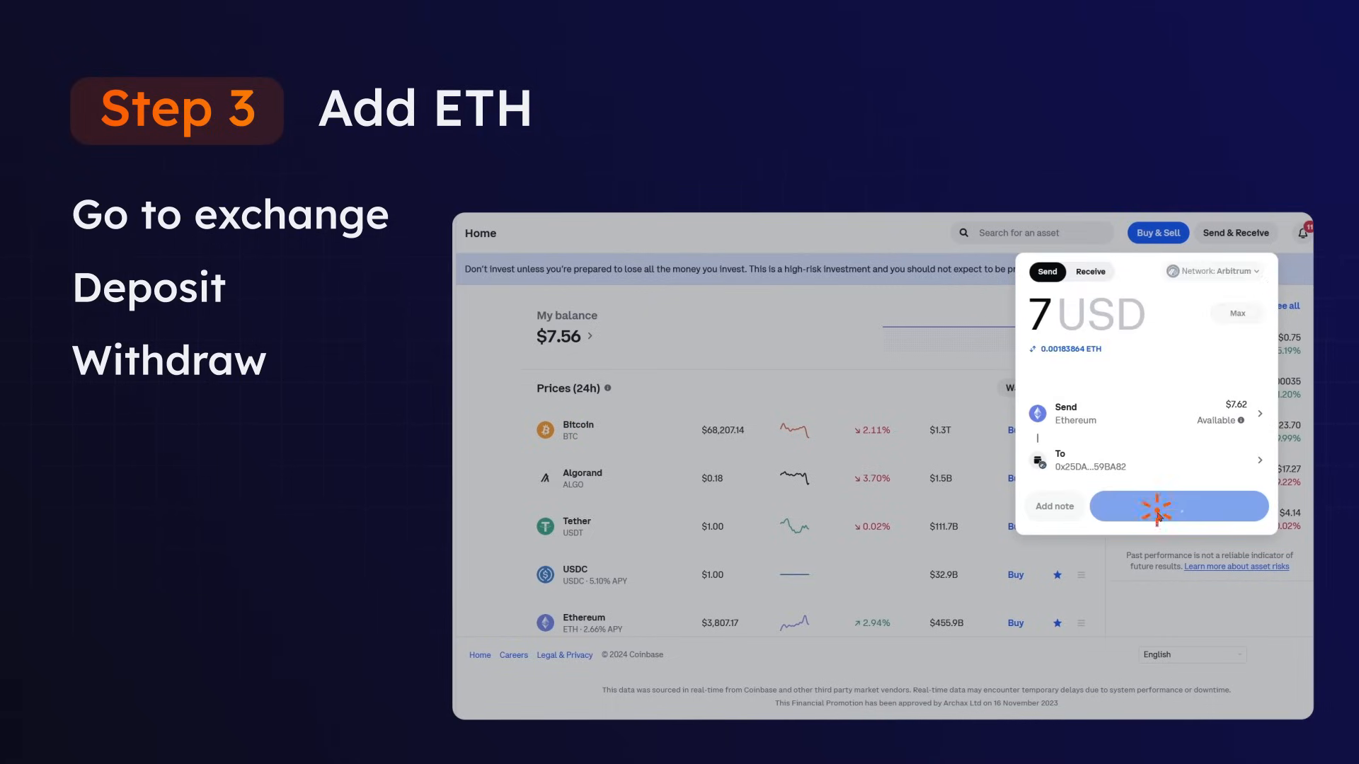
{"action": "left_click", "coordinate": [1176, 506]}
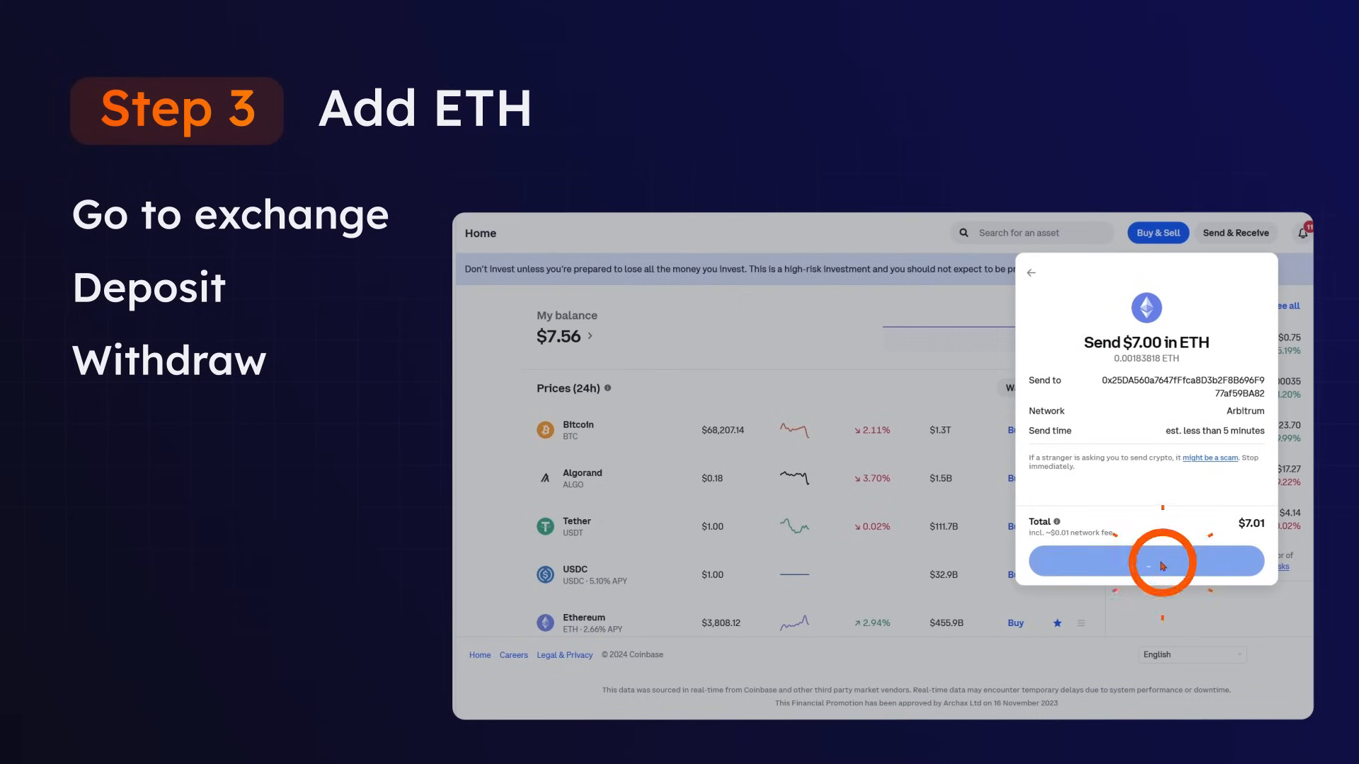
{"action": "left_click", "coordinate": [1146, 561]}
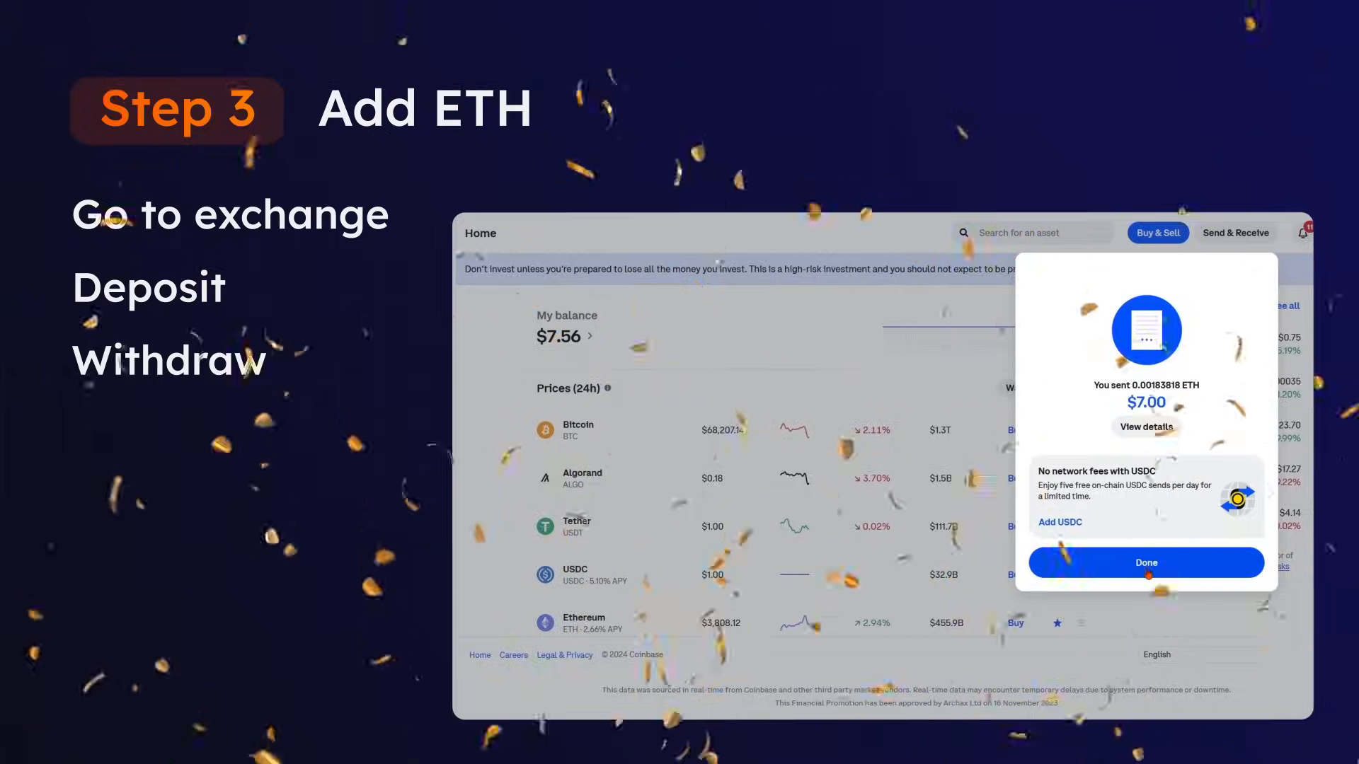
{"action": "left_click", "coordinate": [1146, 561]}
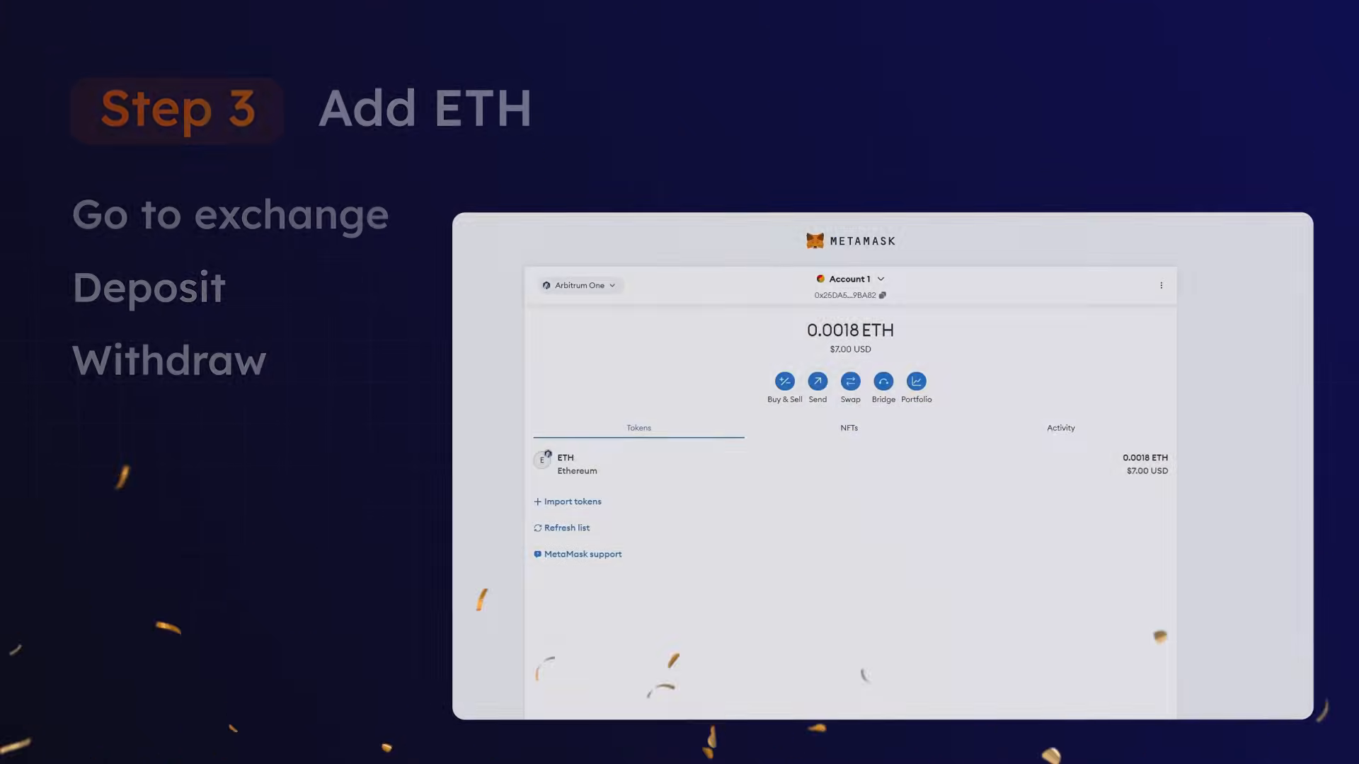